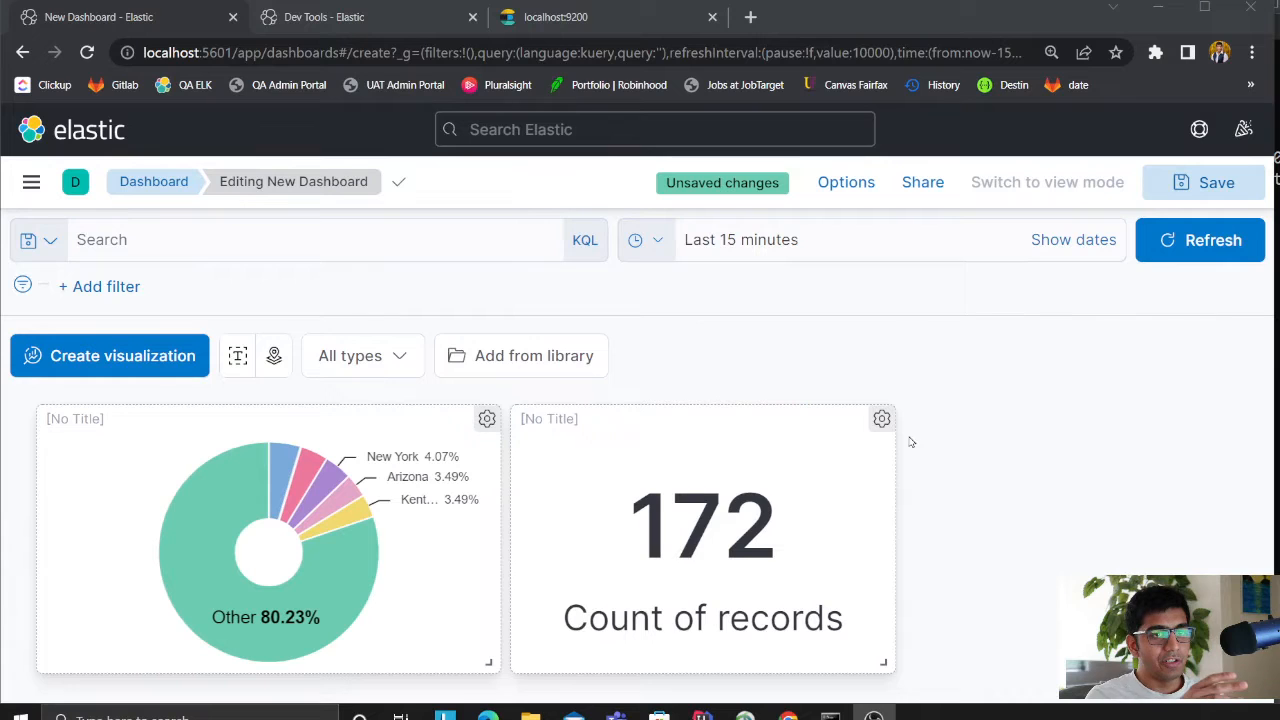
mouse_move(478, 460)
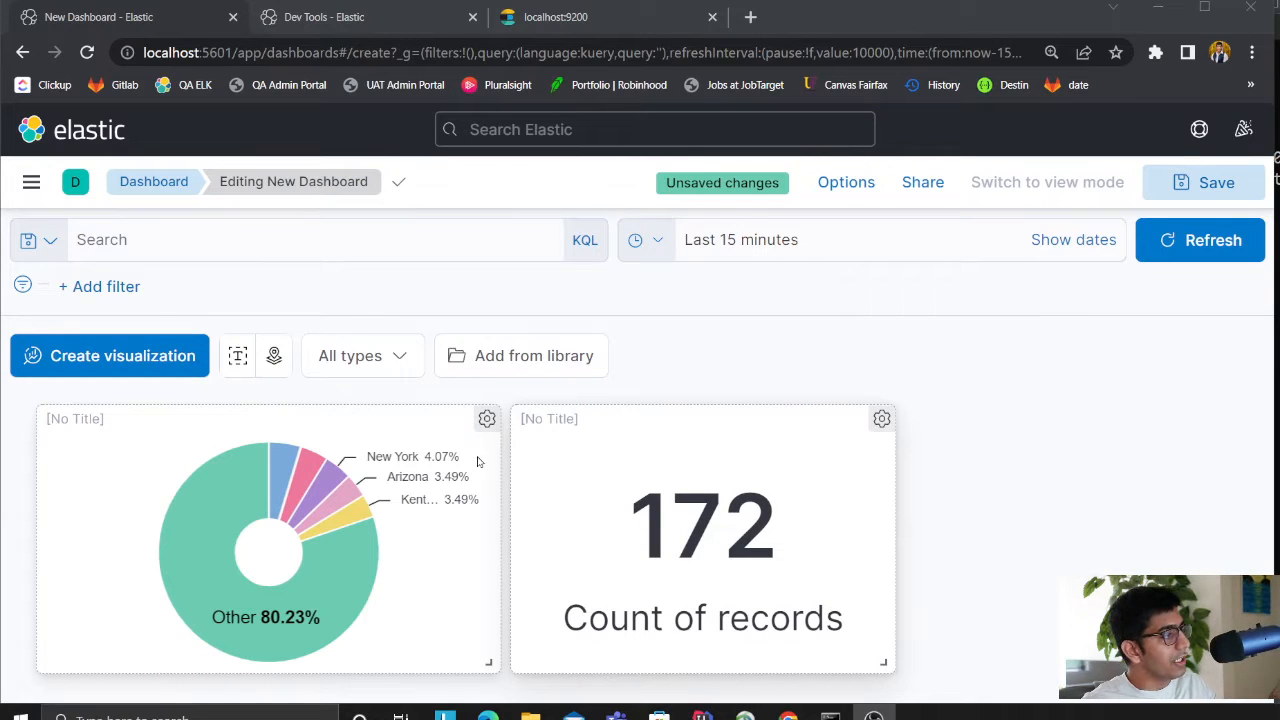
- Switch from the Kibana dashboard to the Elasticsearch console, then to the producer's run output
key(alt+tab)
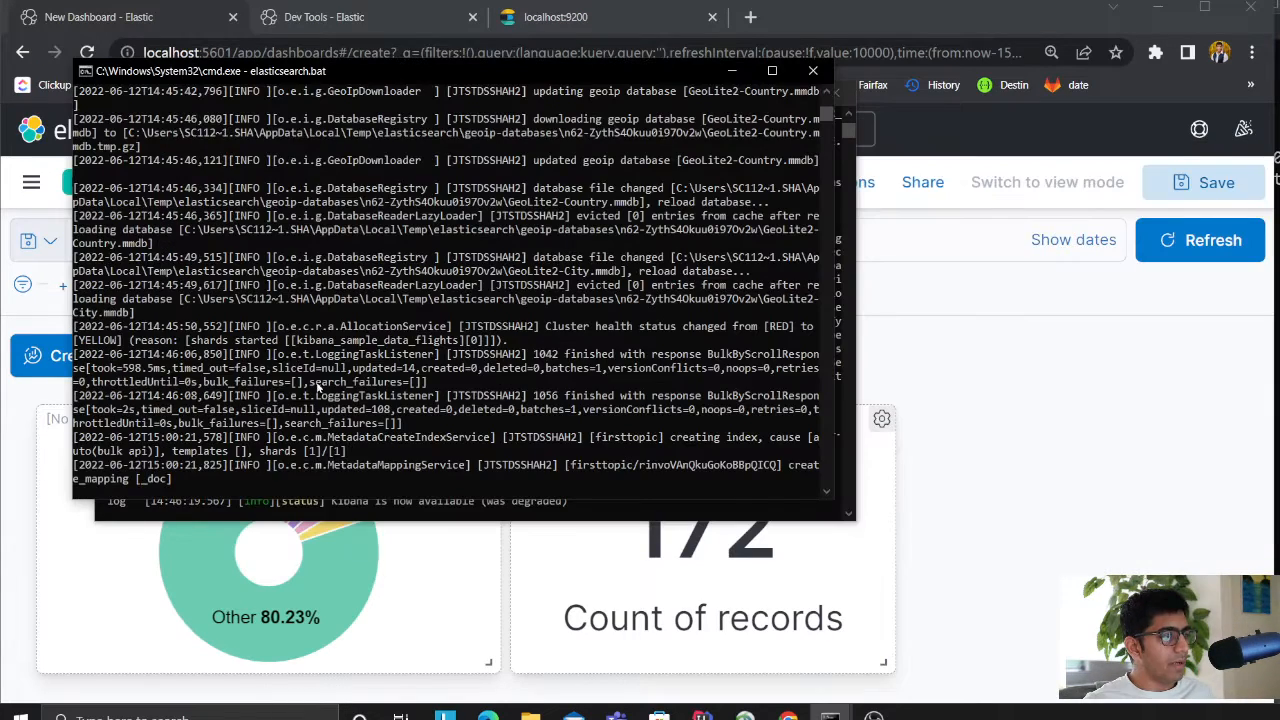
key(alt+tab)
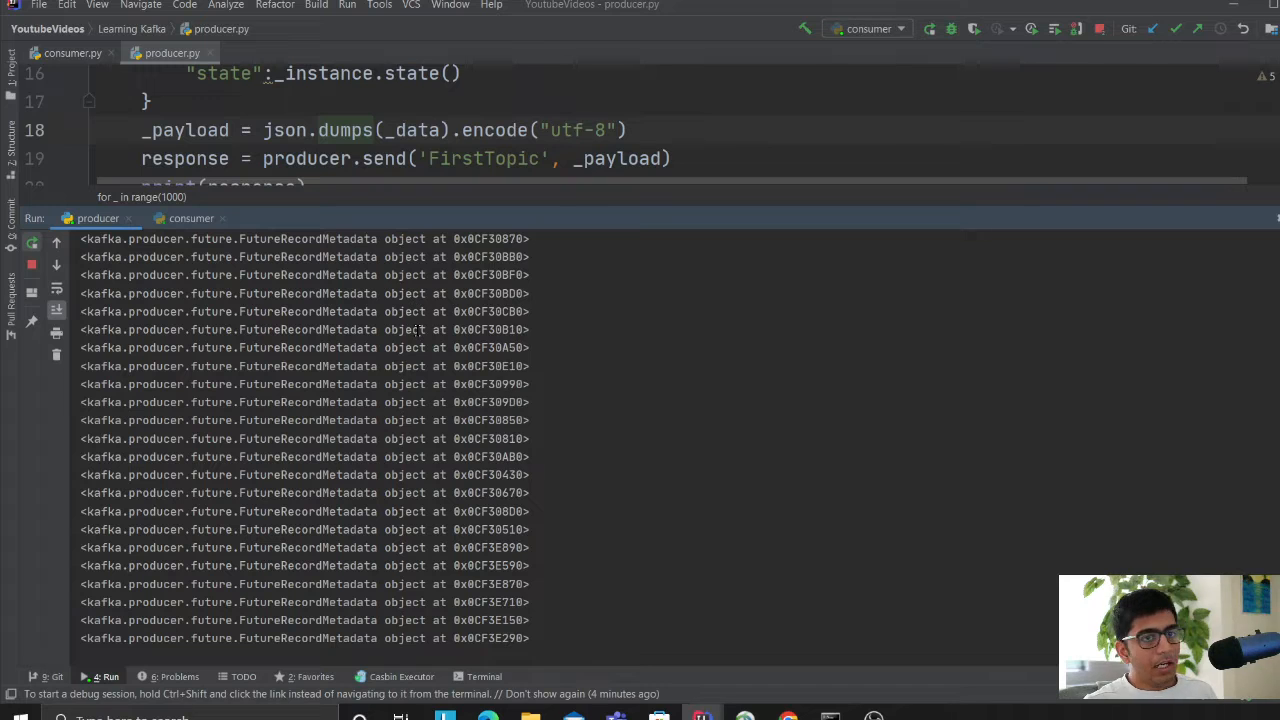
- Review the consumer run posting to the firsttopic index, then return to the Kibana dashboard at 218 records
scroll(down, 3)
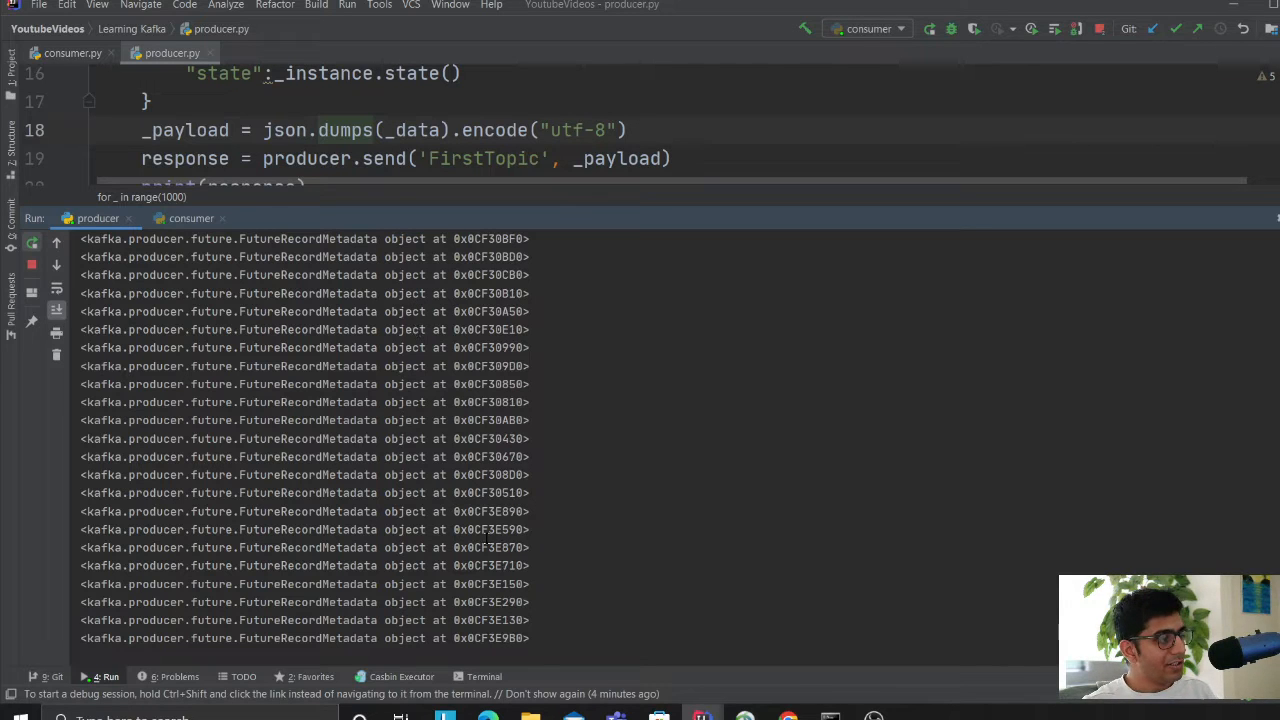
click(192, 218)
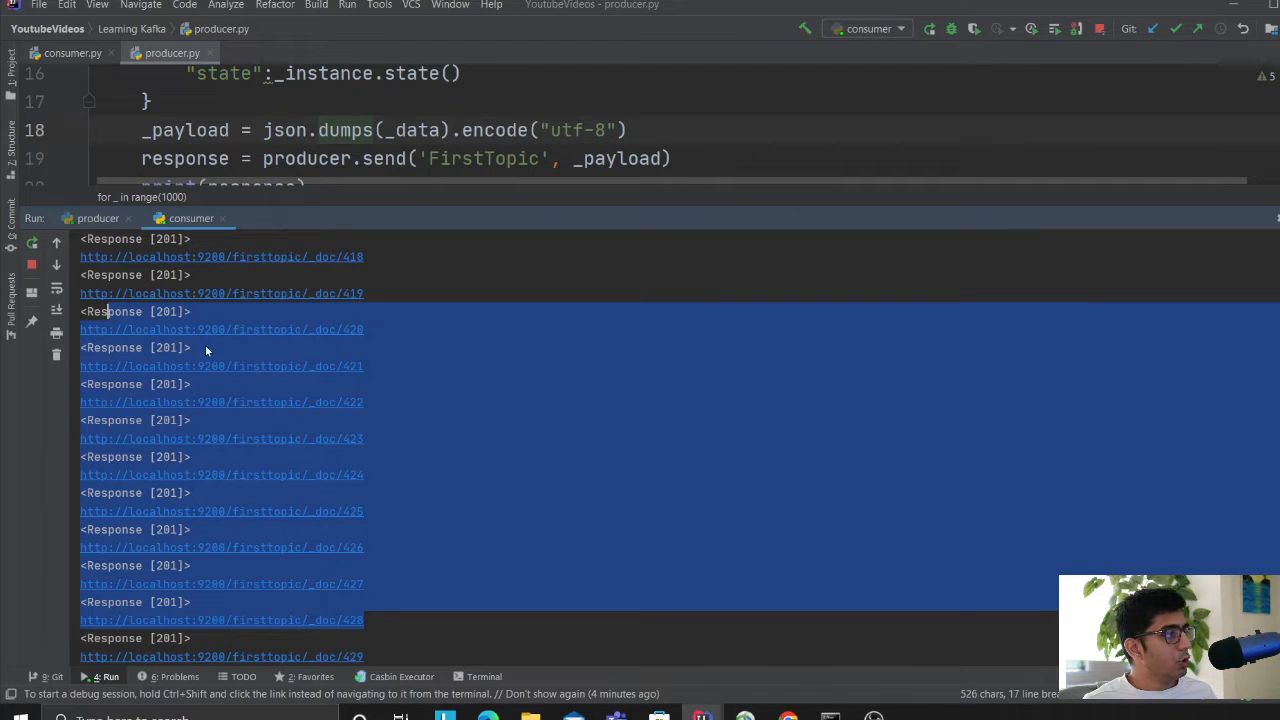
click(96, 218)
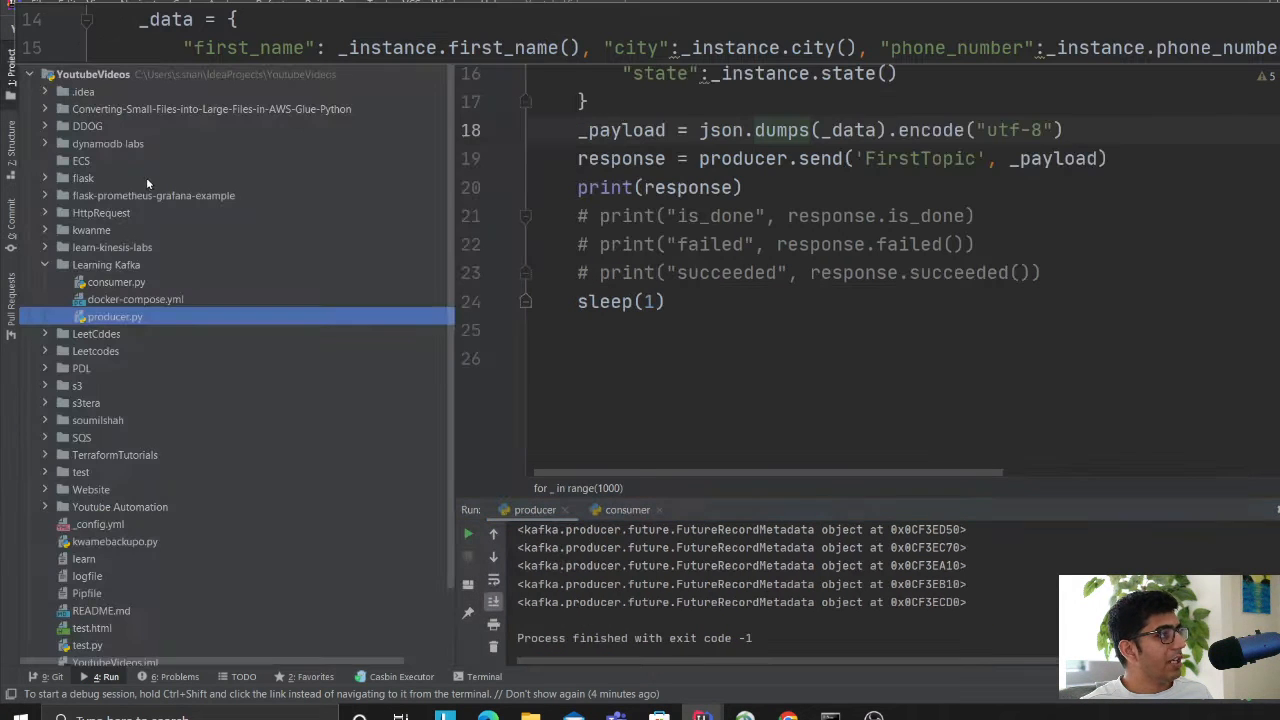
key(alt+tab)
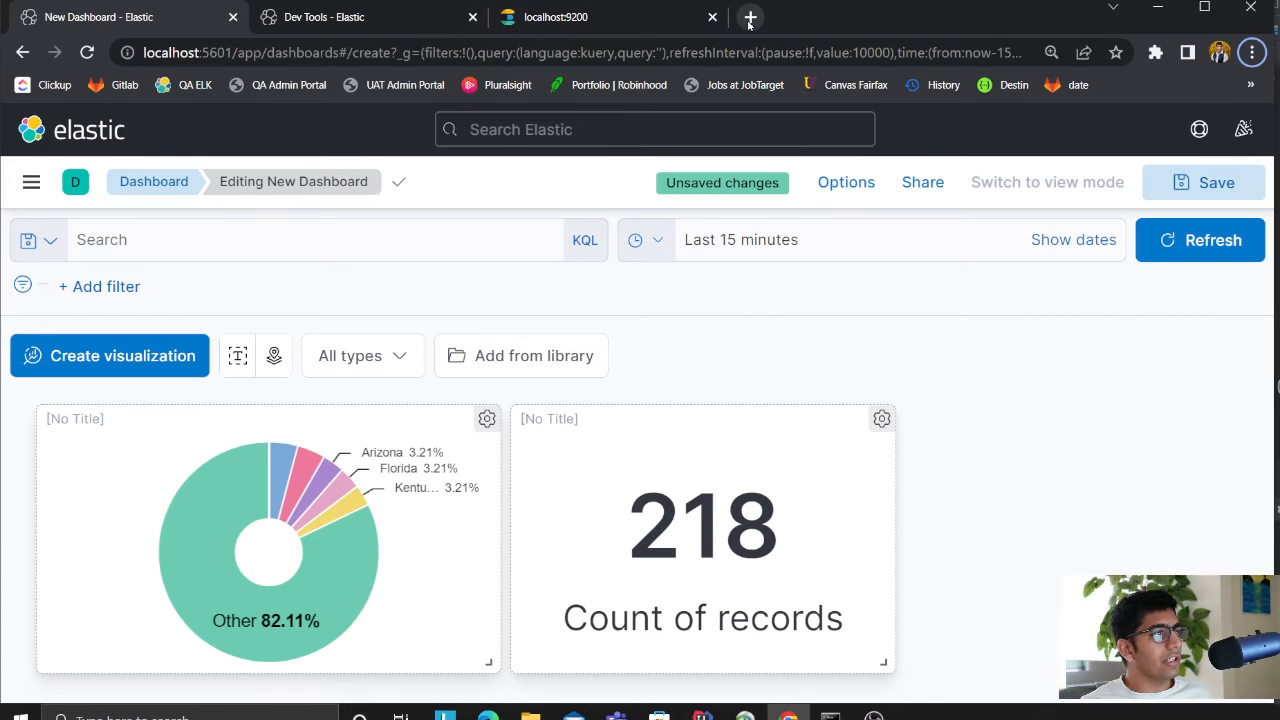
- Search Google for 'kafka python' in a new browser tab
click(750, 16)
text(google.com)
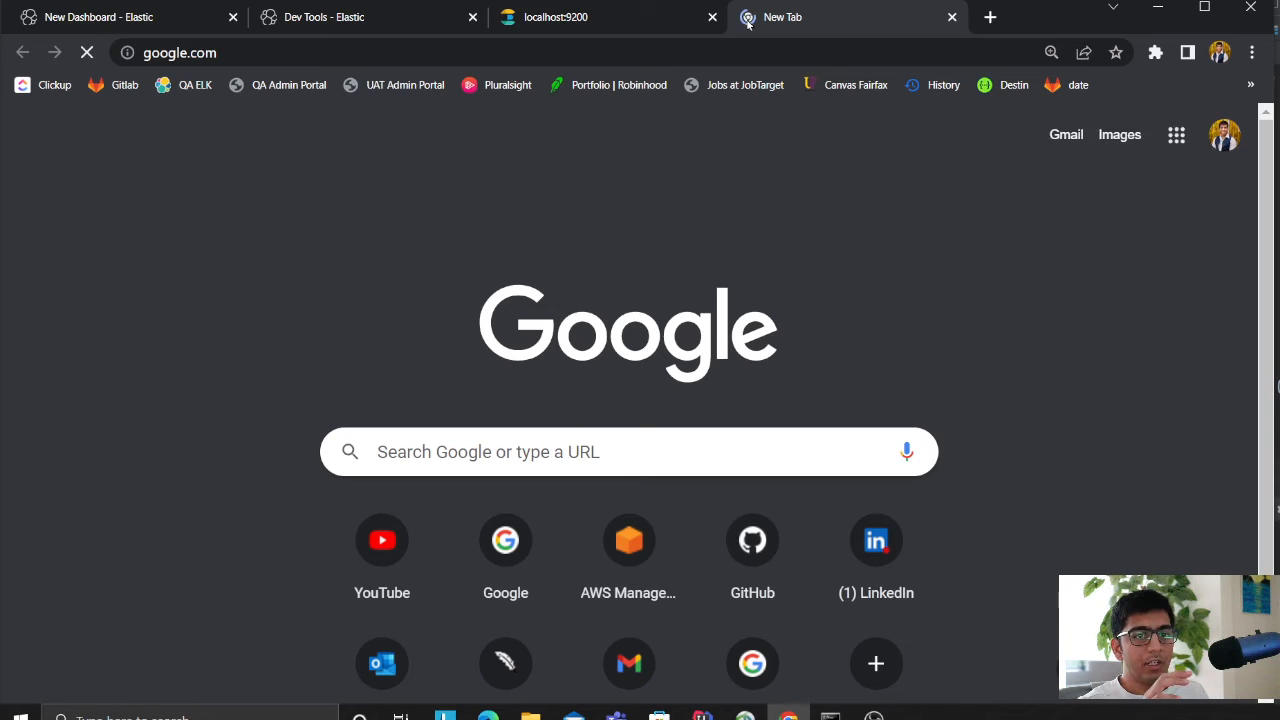
text(kafka python)
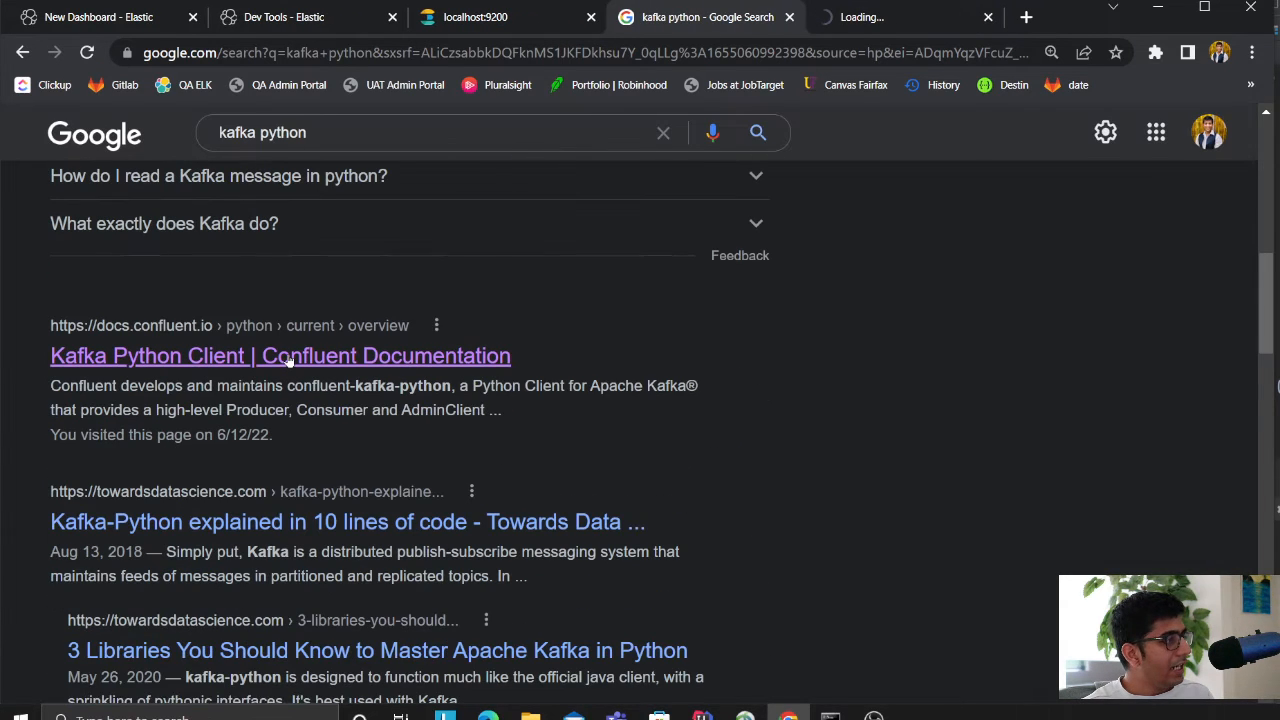
- Read the Confluent Kafka Python Client guide's producer and consumer sections, then move to the Medium article
click(280, 356)
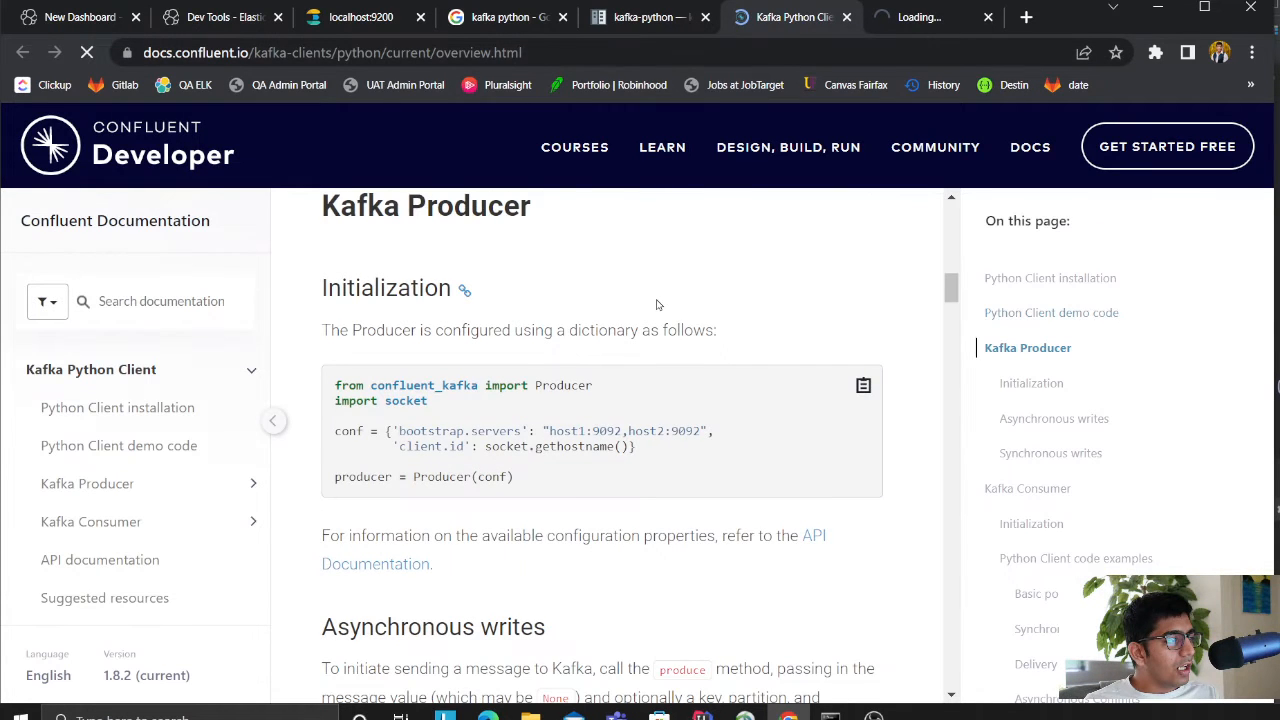
scroll(down, 3)
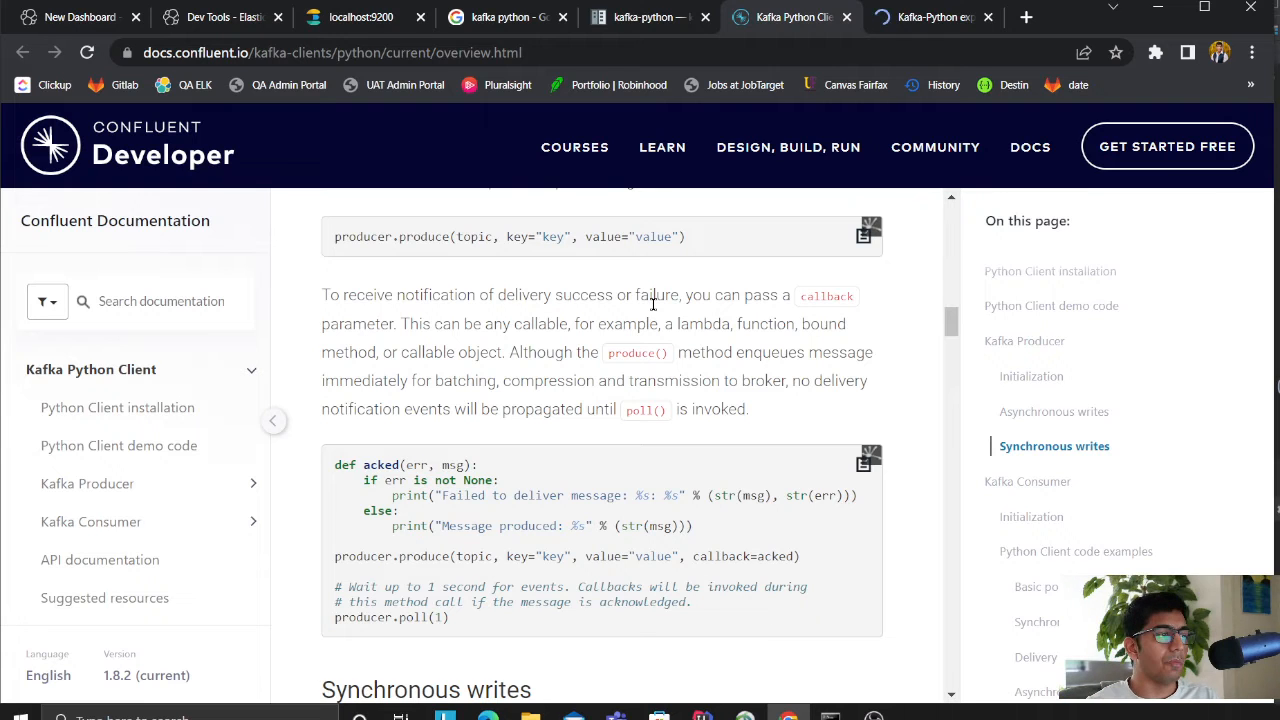
click(662, 148)
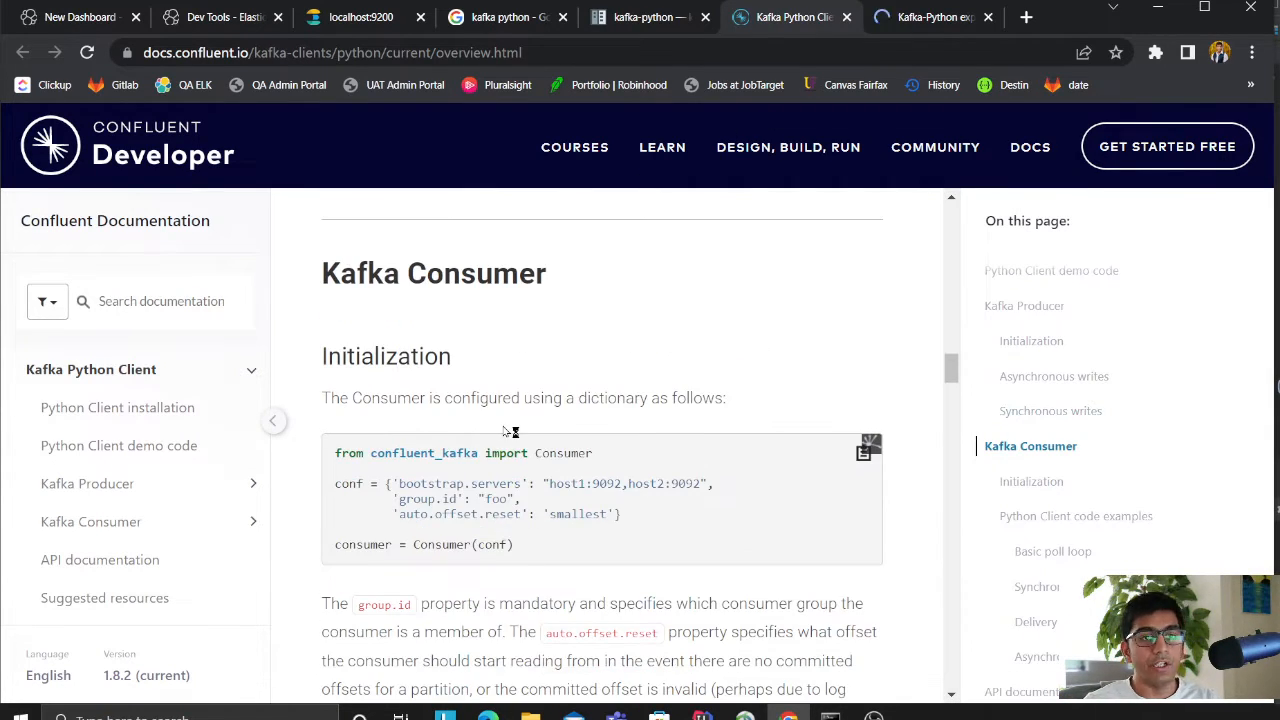
click(788, 148)
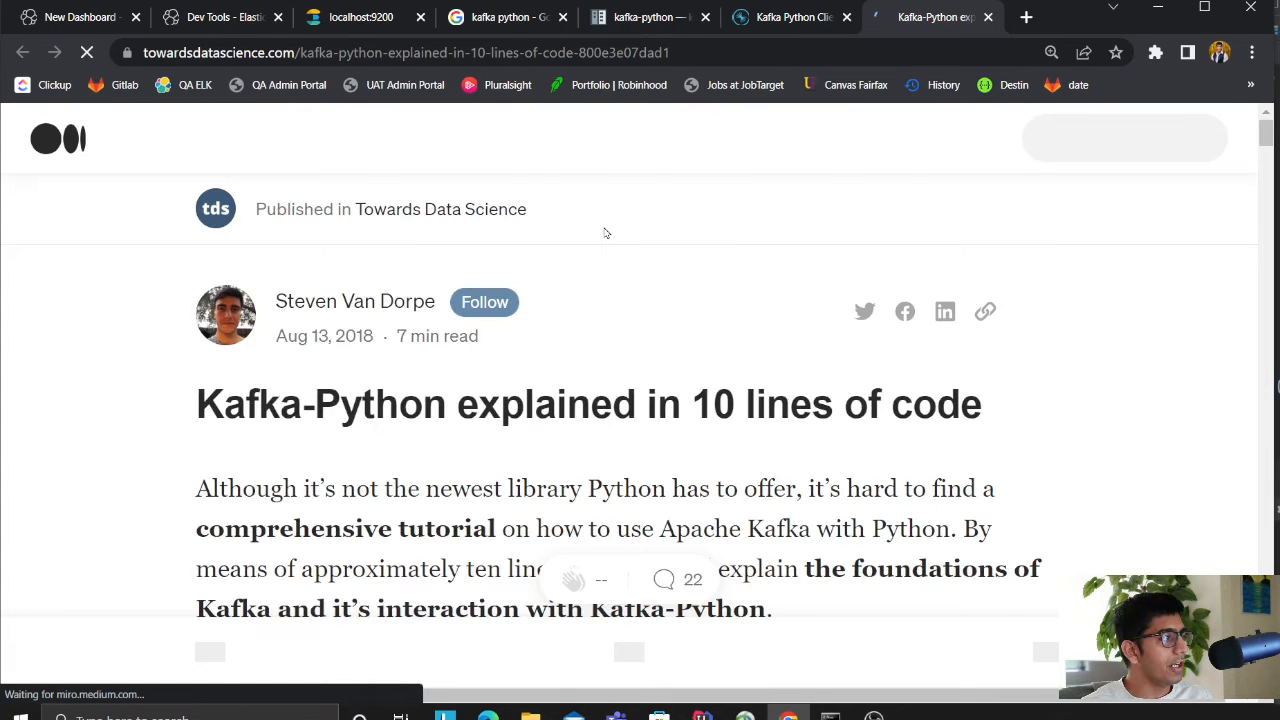
- Read the Towards Data Science kafka-python article down to its Let's code section
scroll(down, 3)
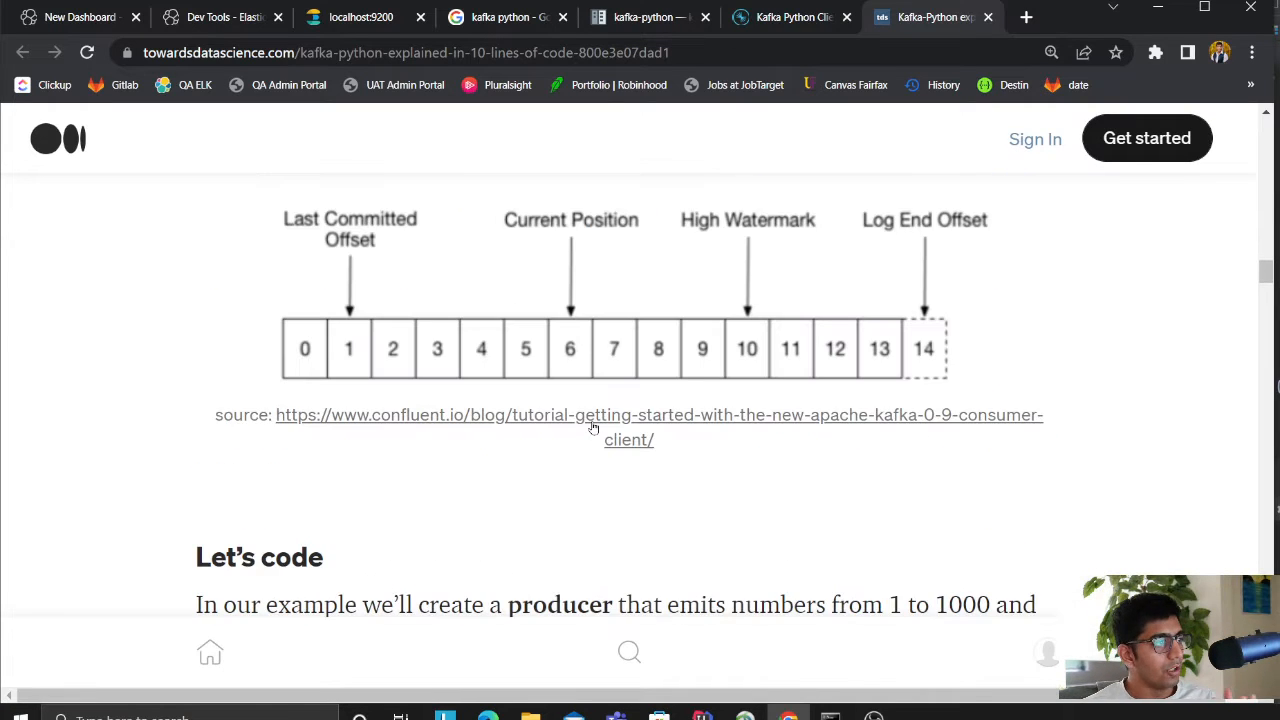
scroll(down, 3)
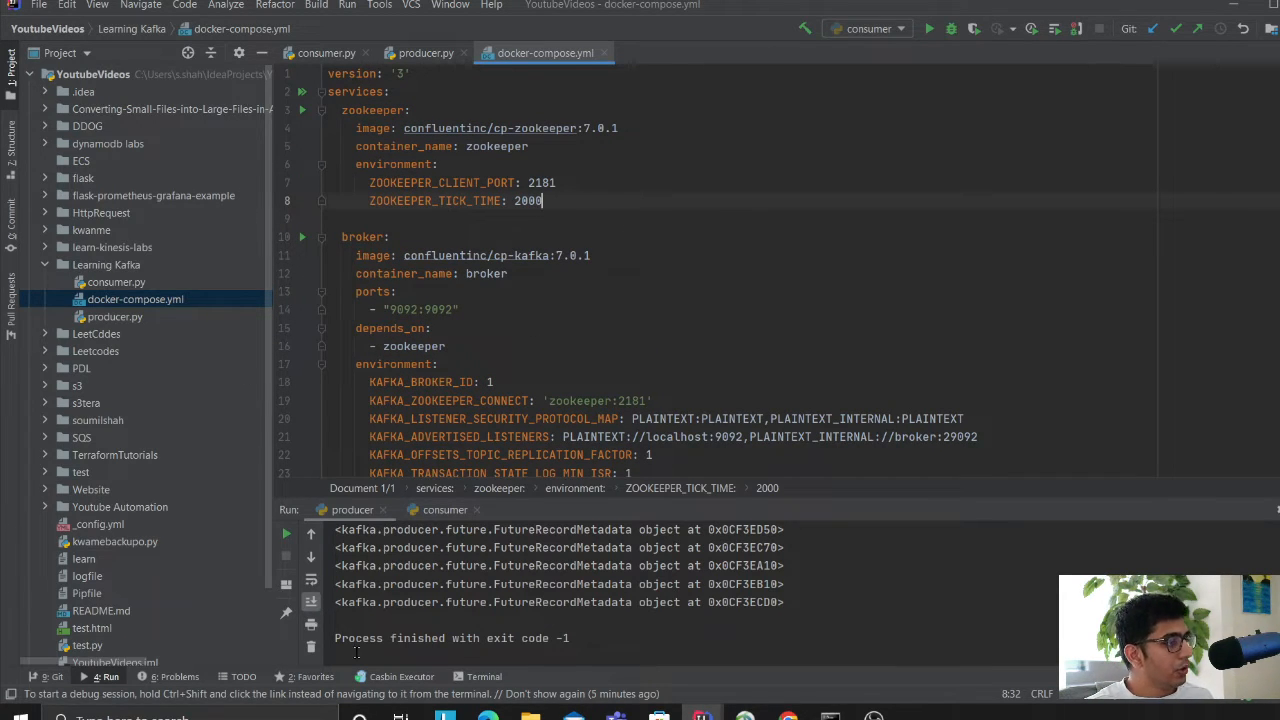
- Show the terminal with Kafka broker logs and bring up a blank Notepad page
click(484, 676)
text(mag)
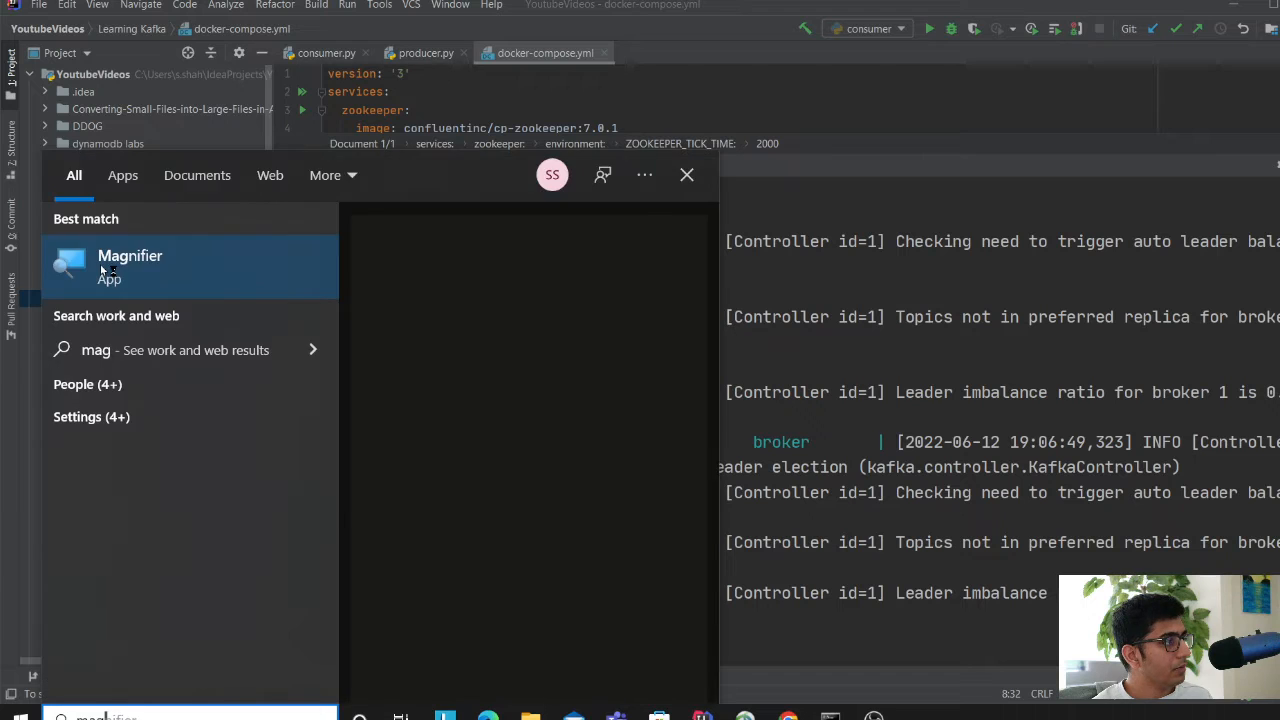
click(130, 256)
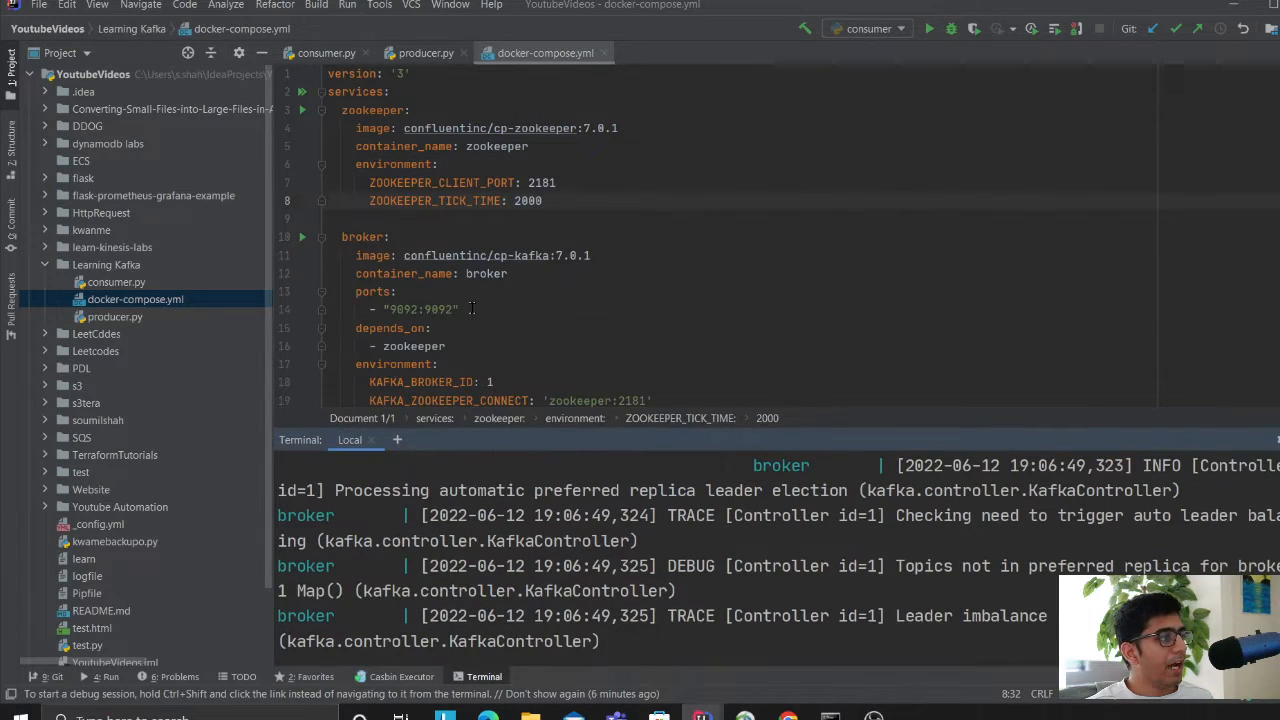
click(16, 716)
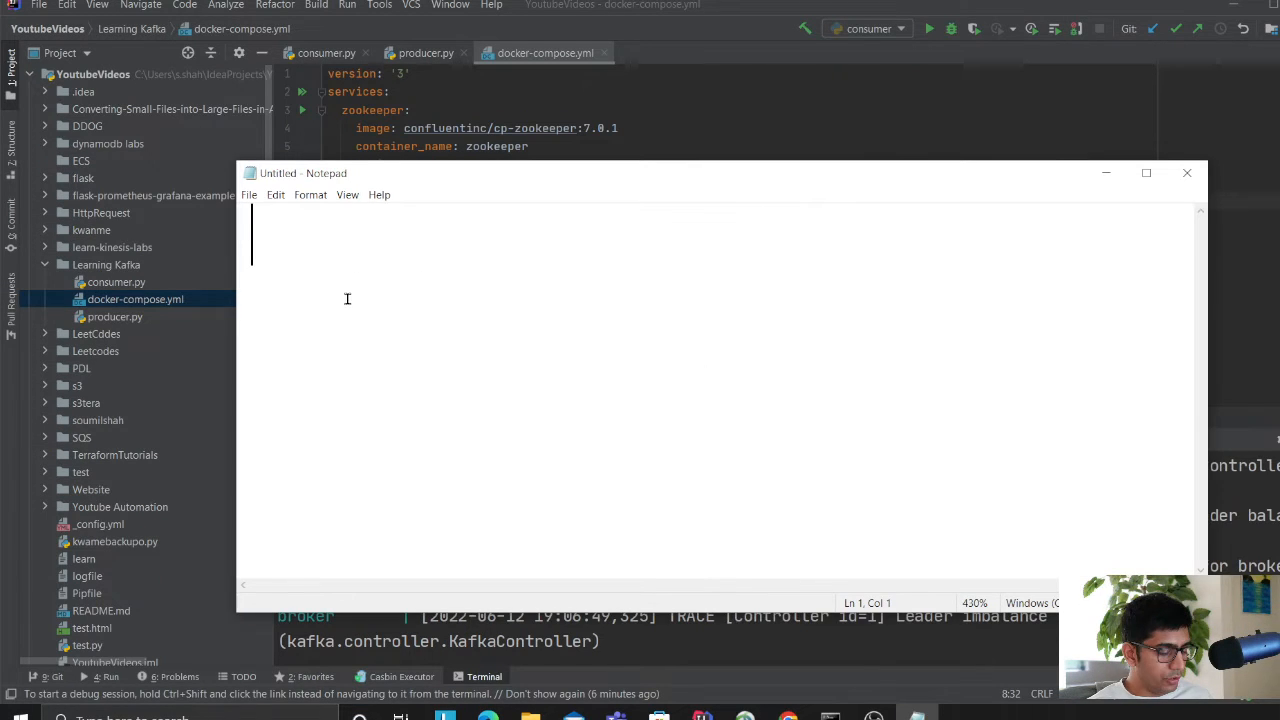
- Jot down 'docker-compose up --build' in the note and return to the project
text(docker-compose u)
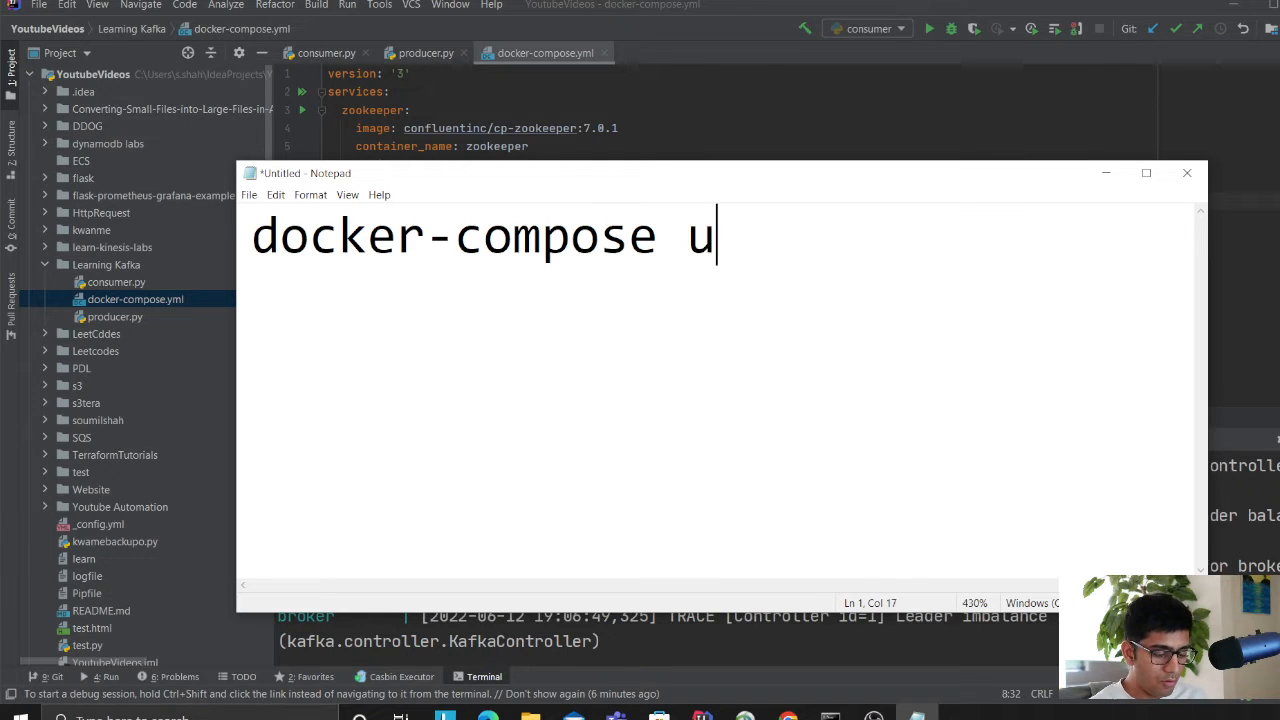
text(p --build)
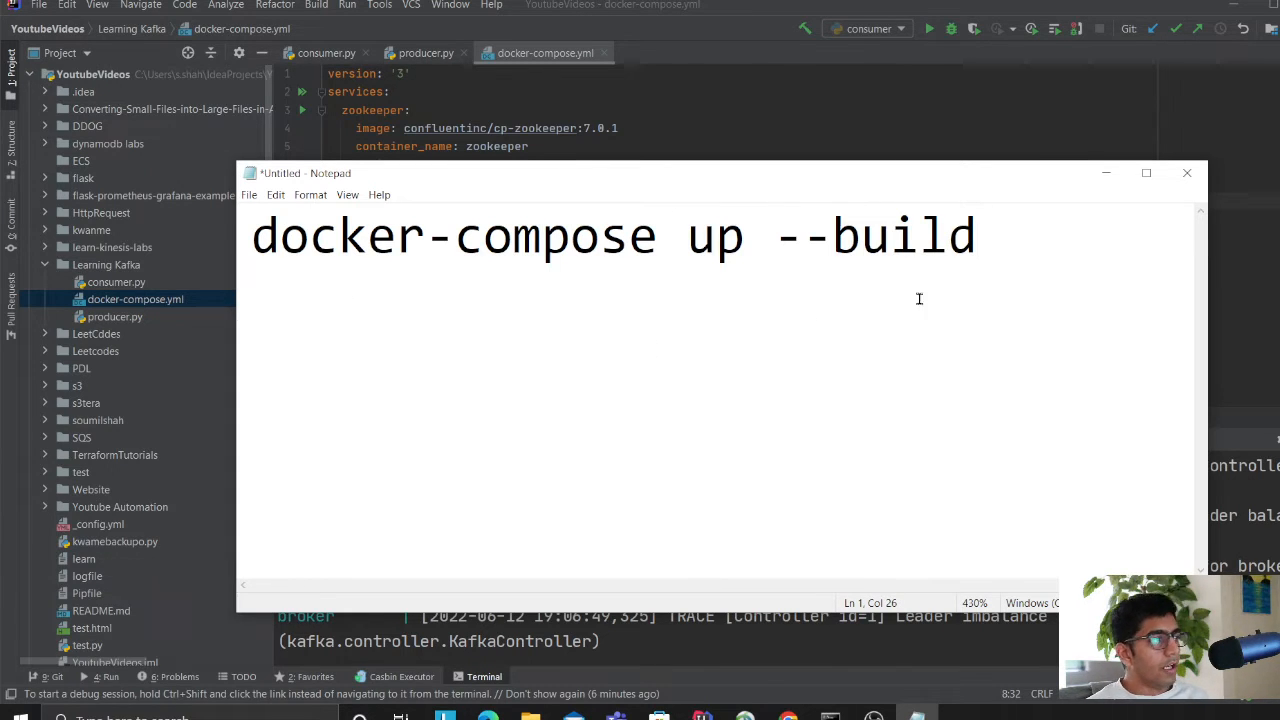
click(1188, 172)
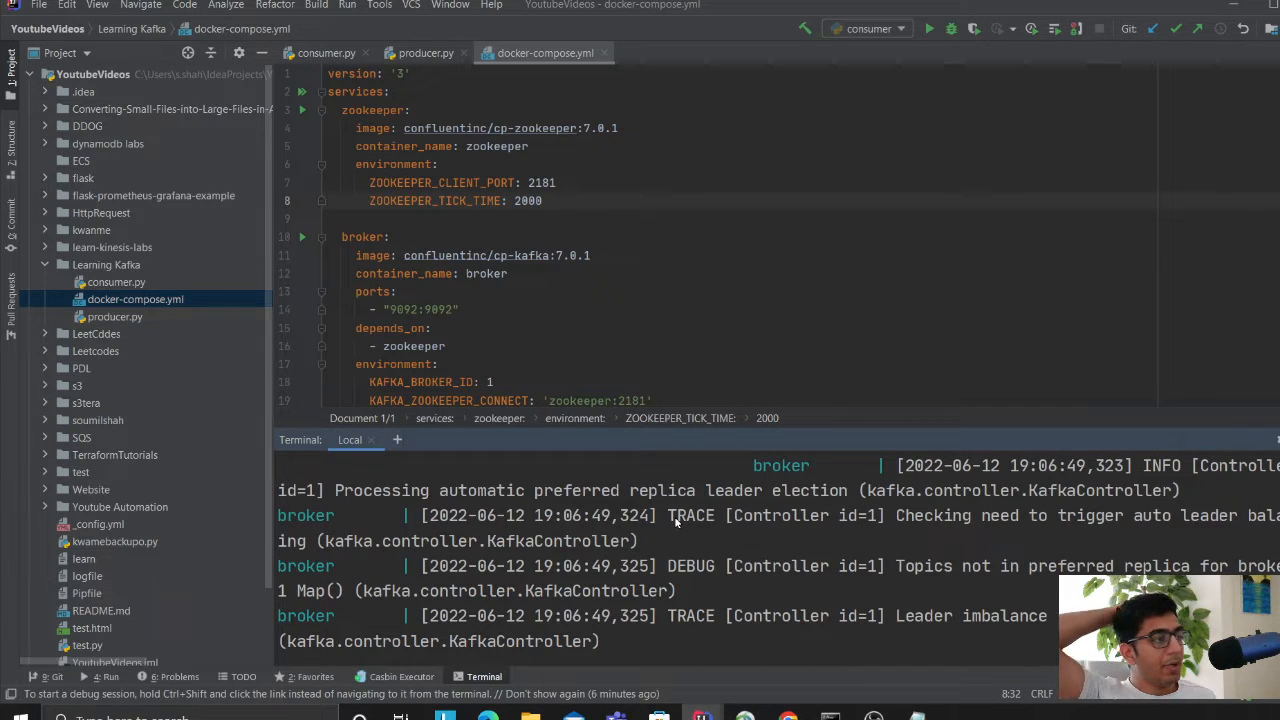
click(326, 52)
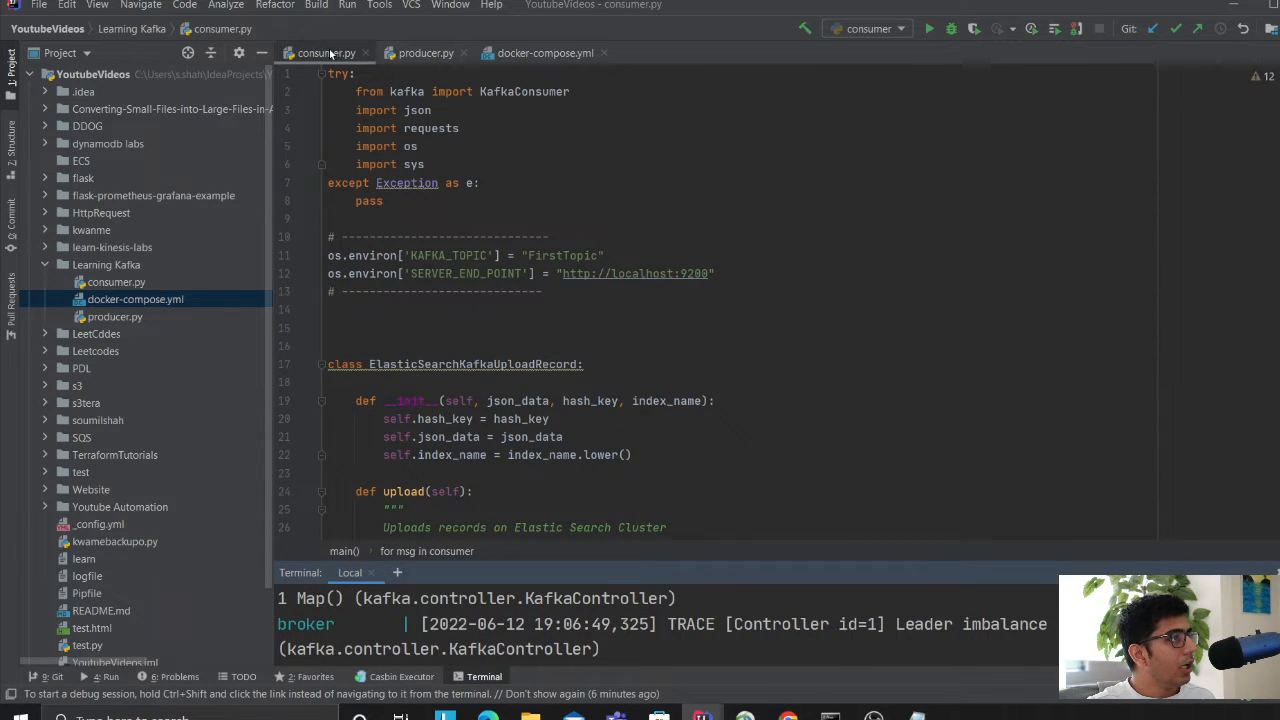
click(424, 52)
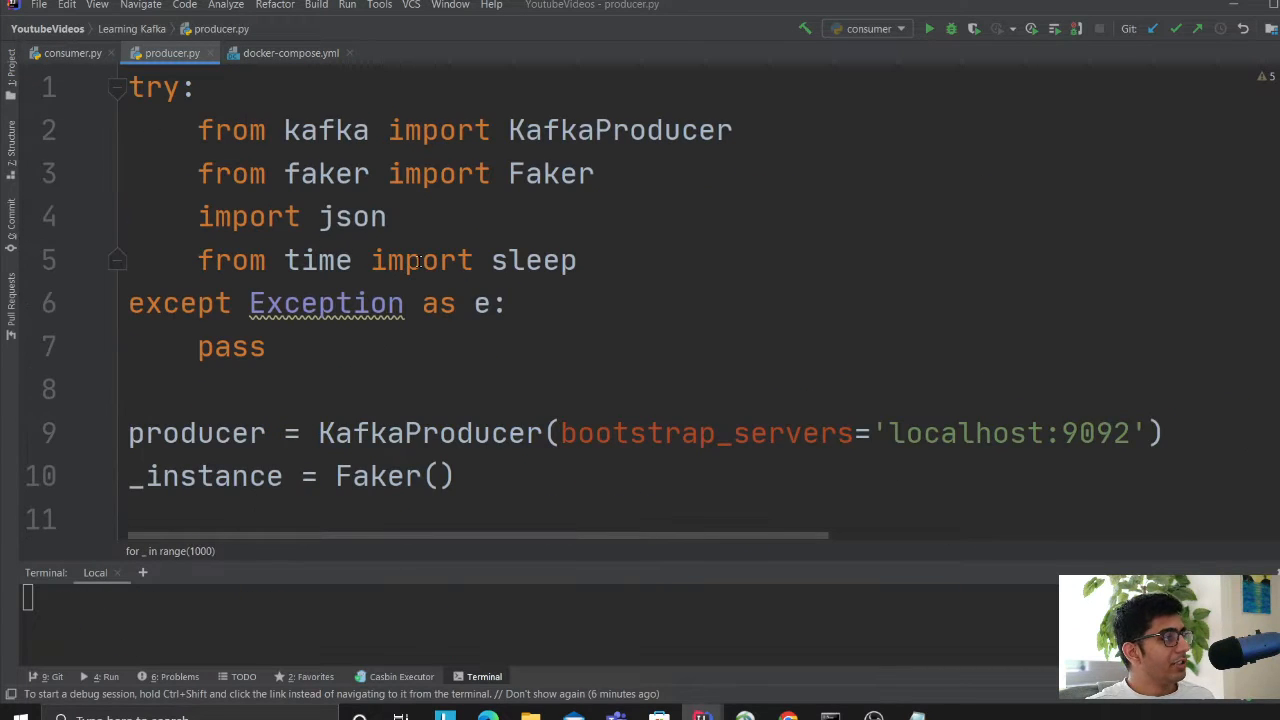
click(388, 216)
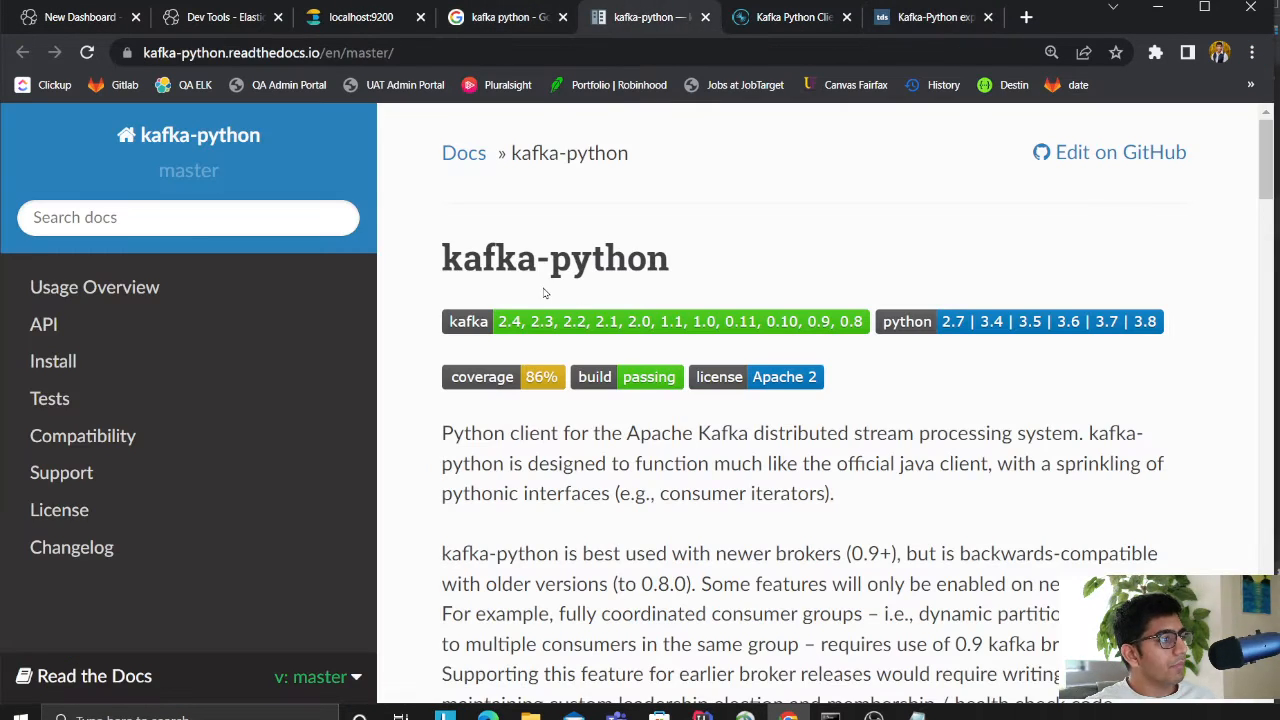
scroll(down, 3)
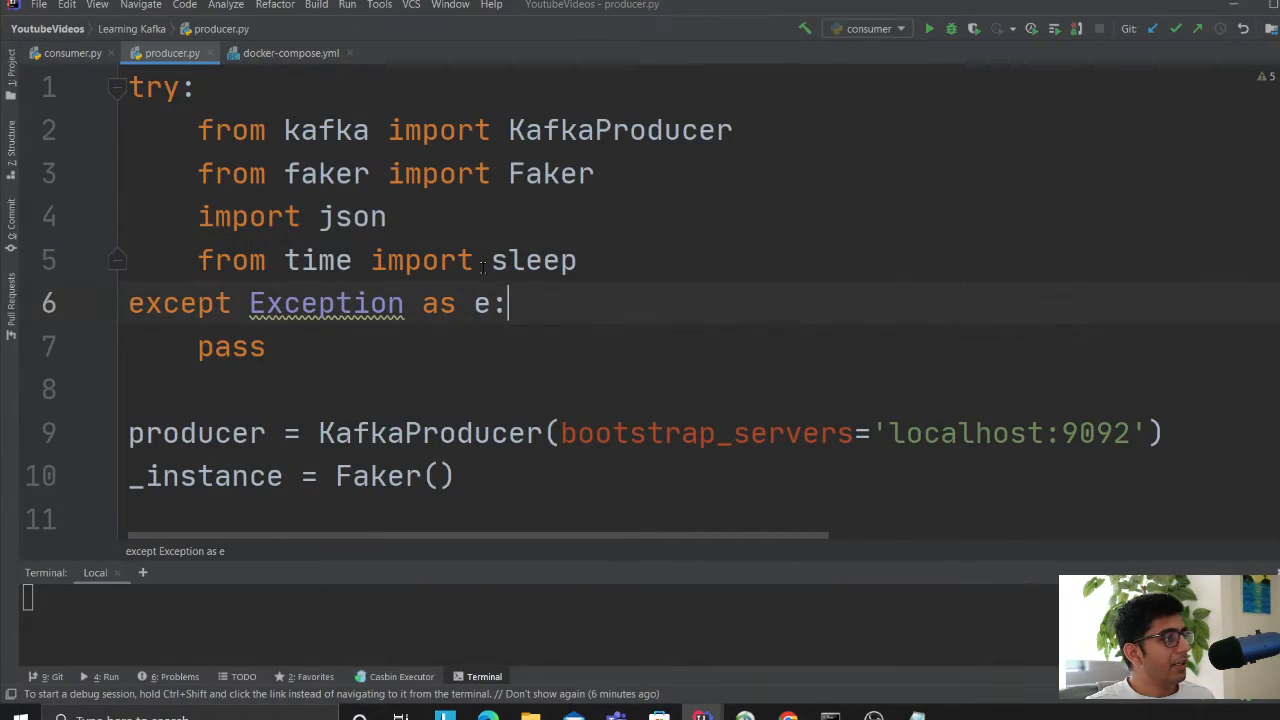
scroll(down, 3)
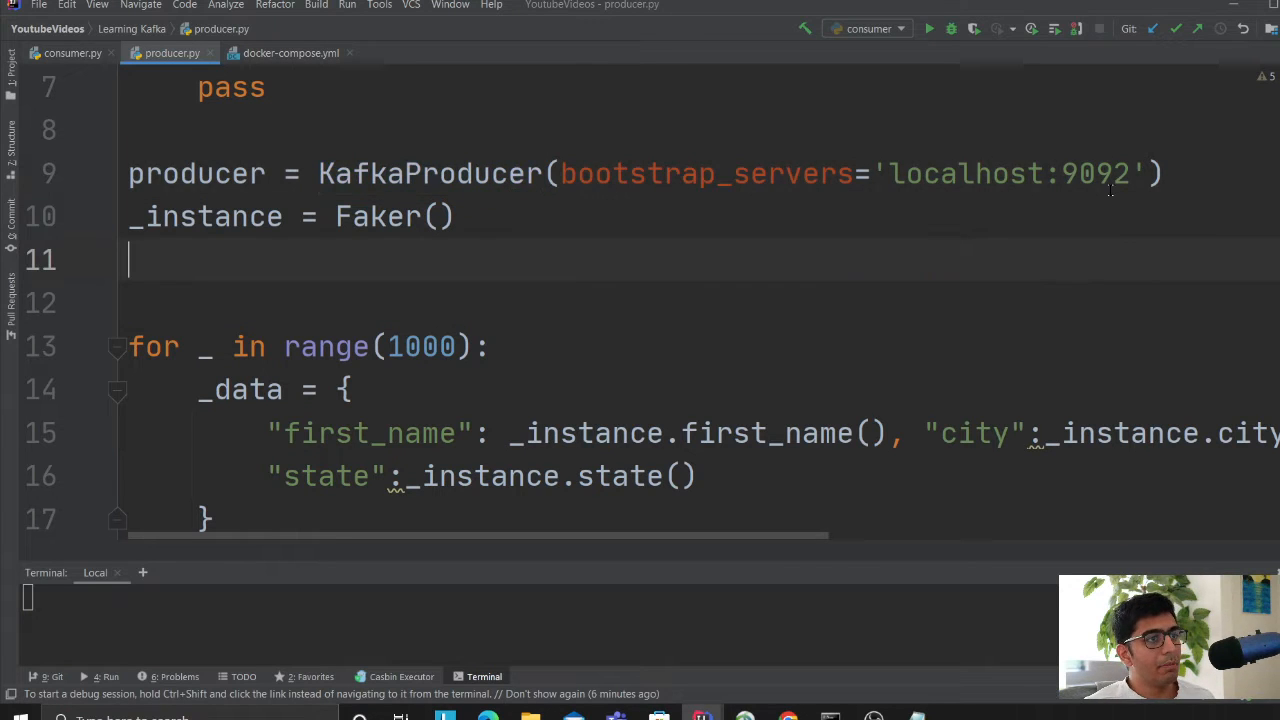
drag(564, 172, 1130, 172)
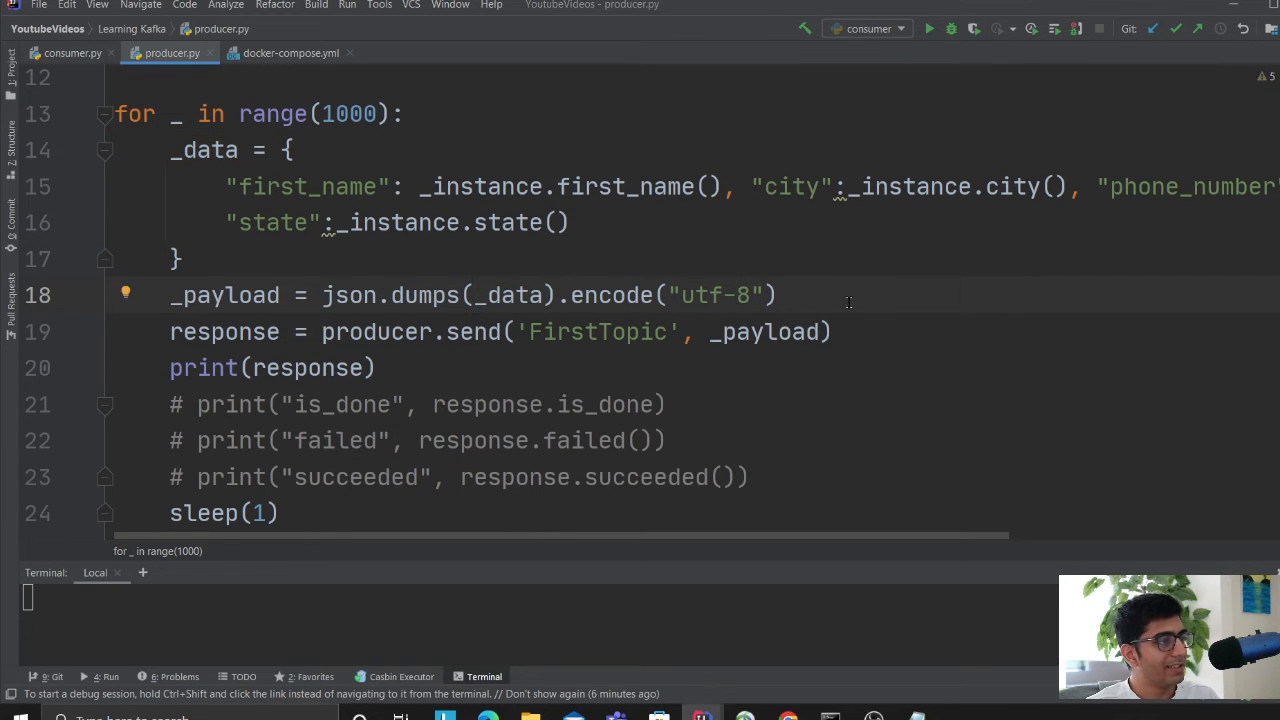
double_click(472, 332)
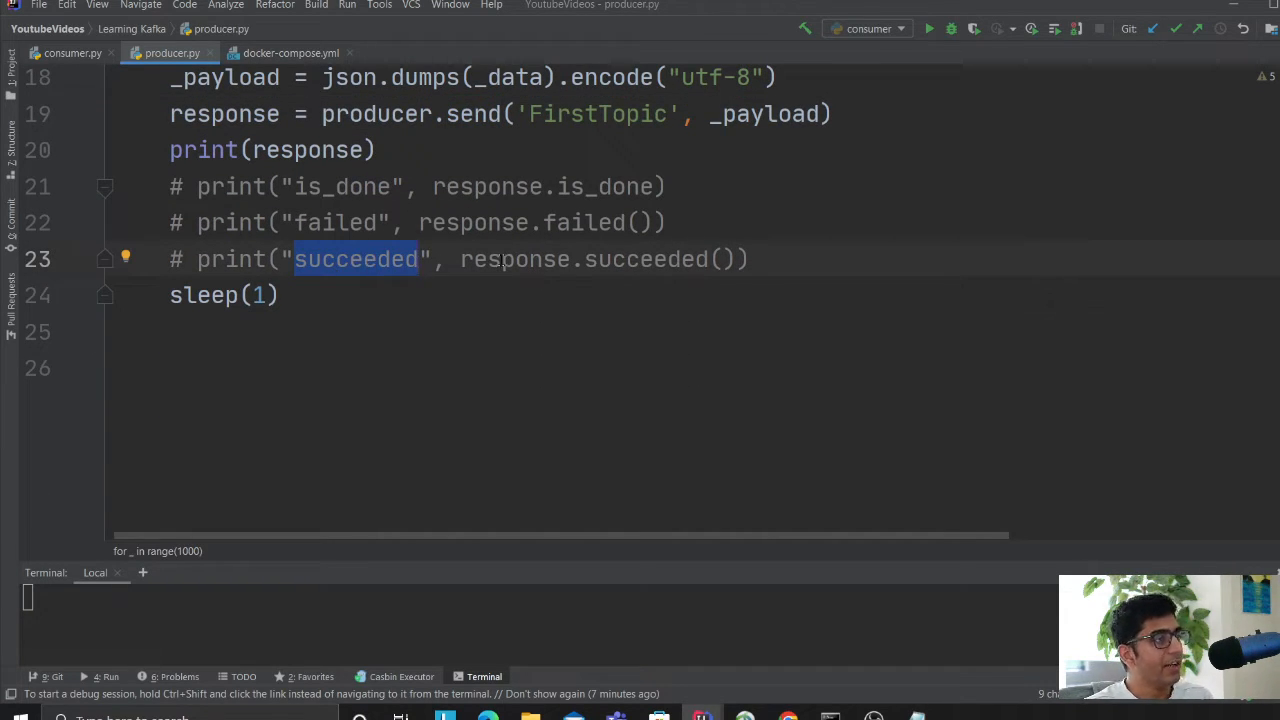
double_click(344, 188)
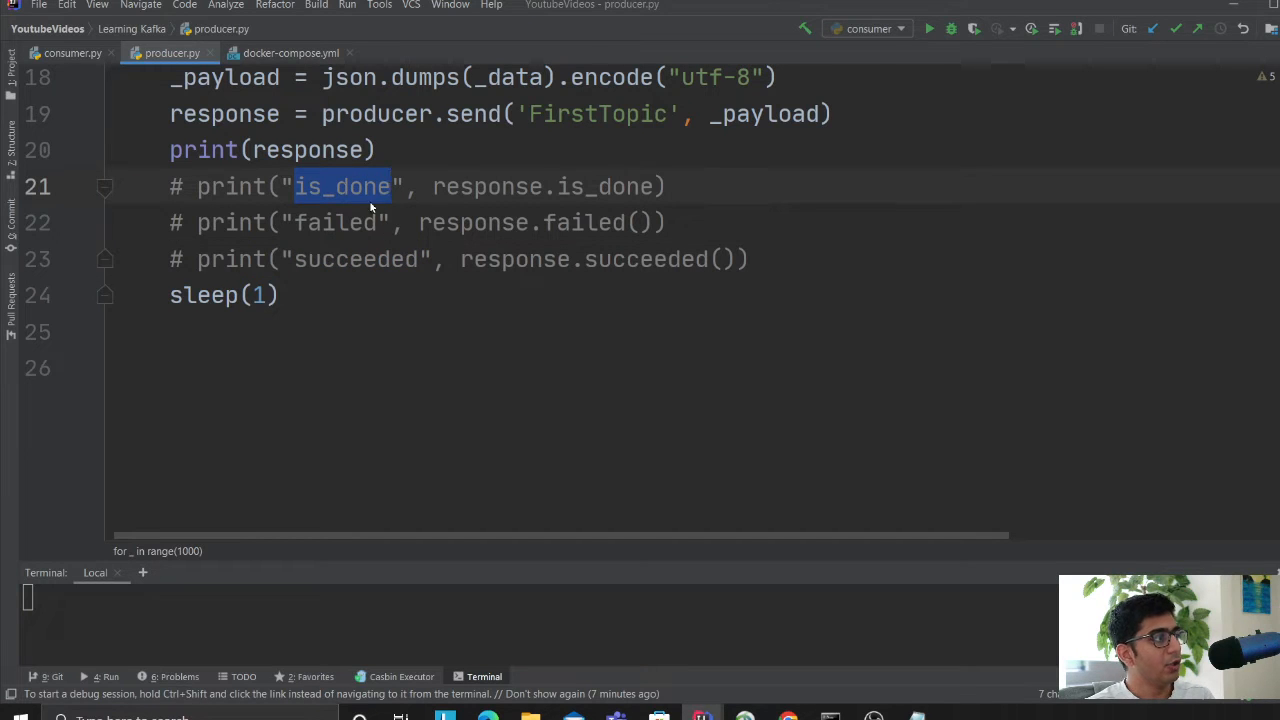
text(wghi)
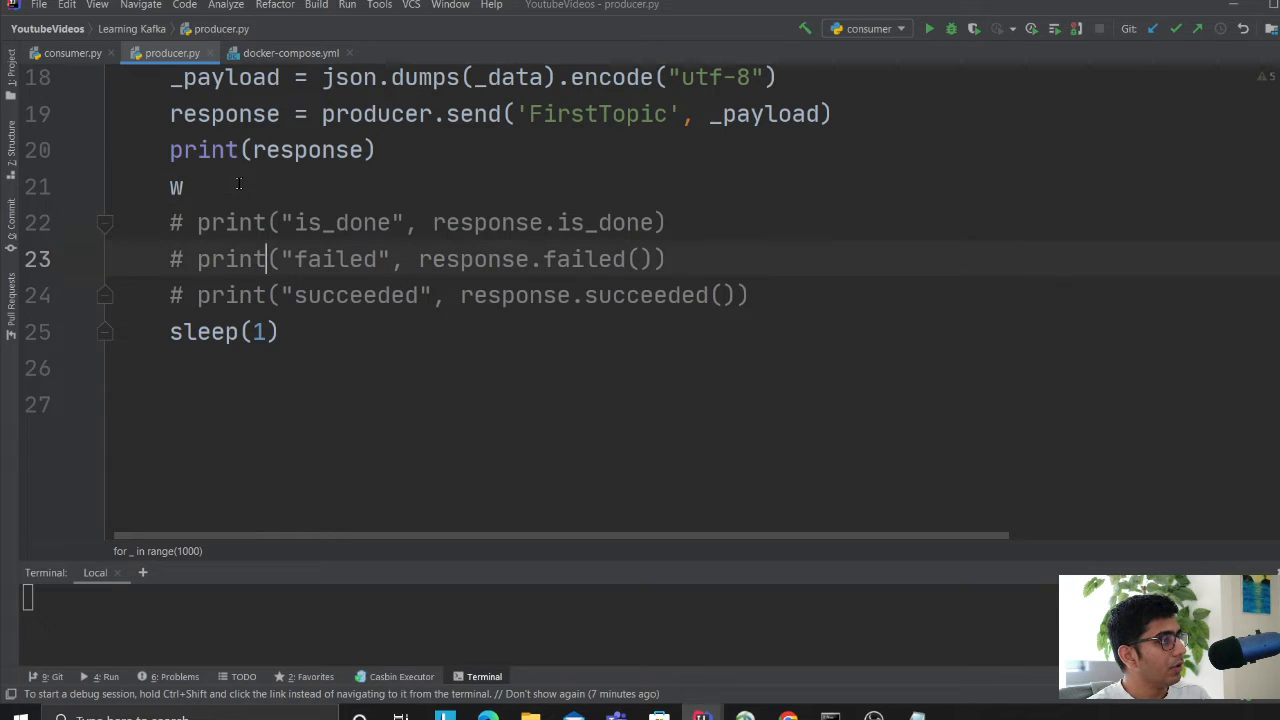
text(hile)
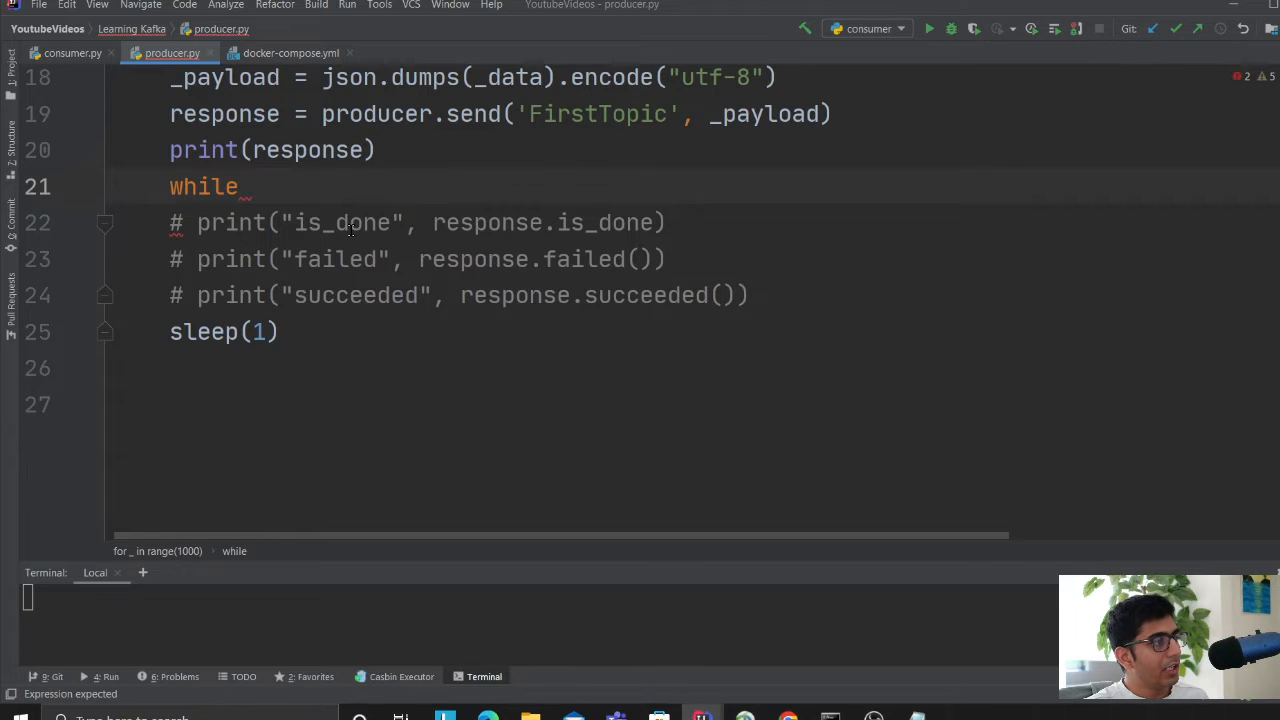
double_click(356, 294)
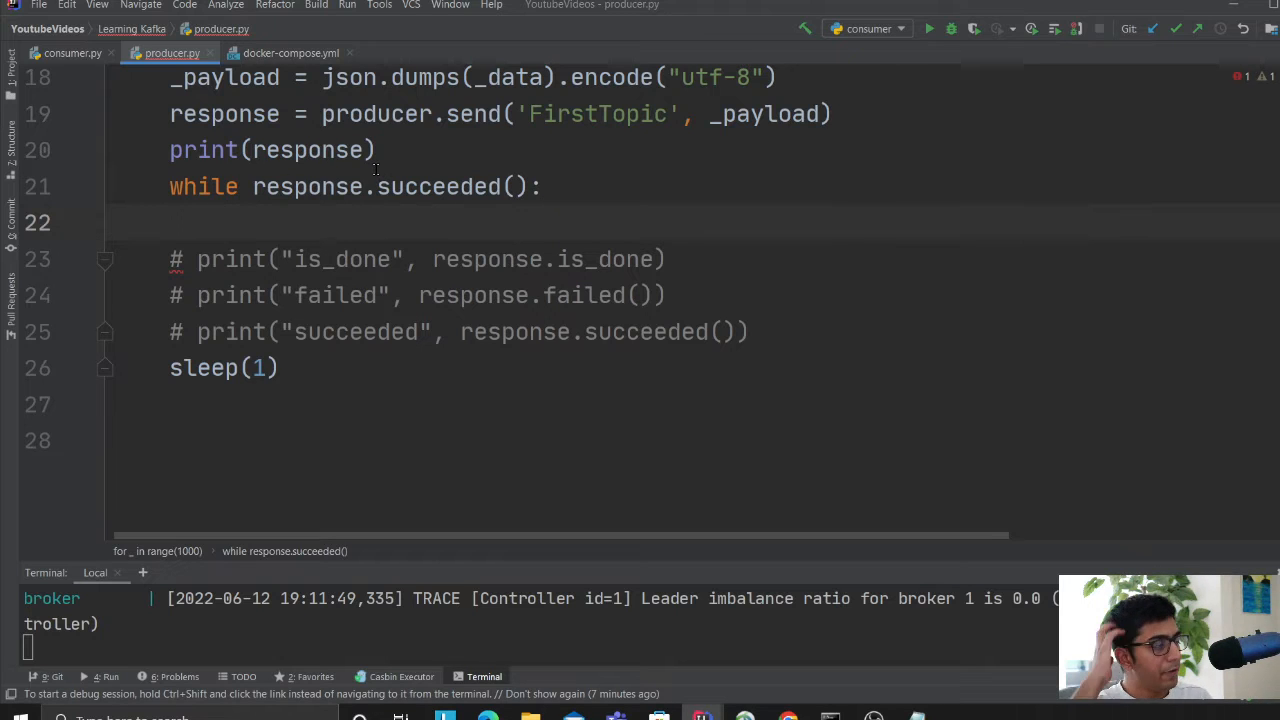
text(break)
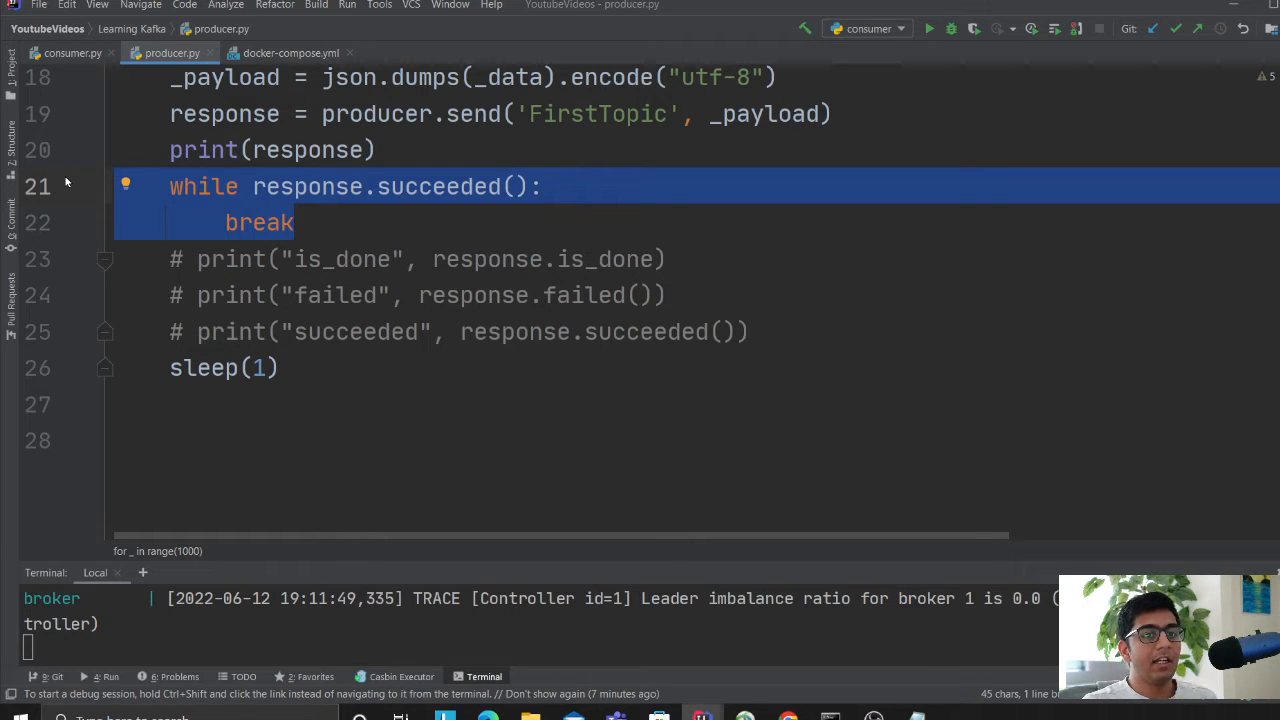
key(Delete)
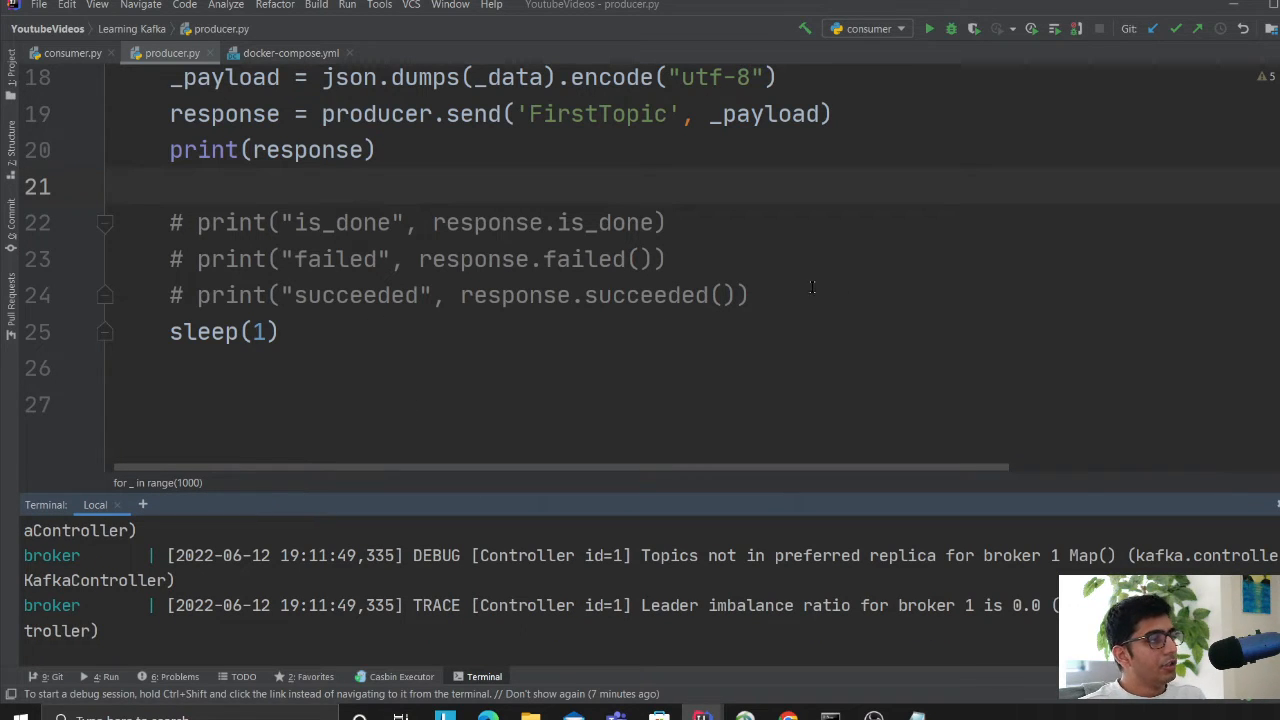
drag(196, 222, 748, 296)
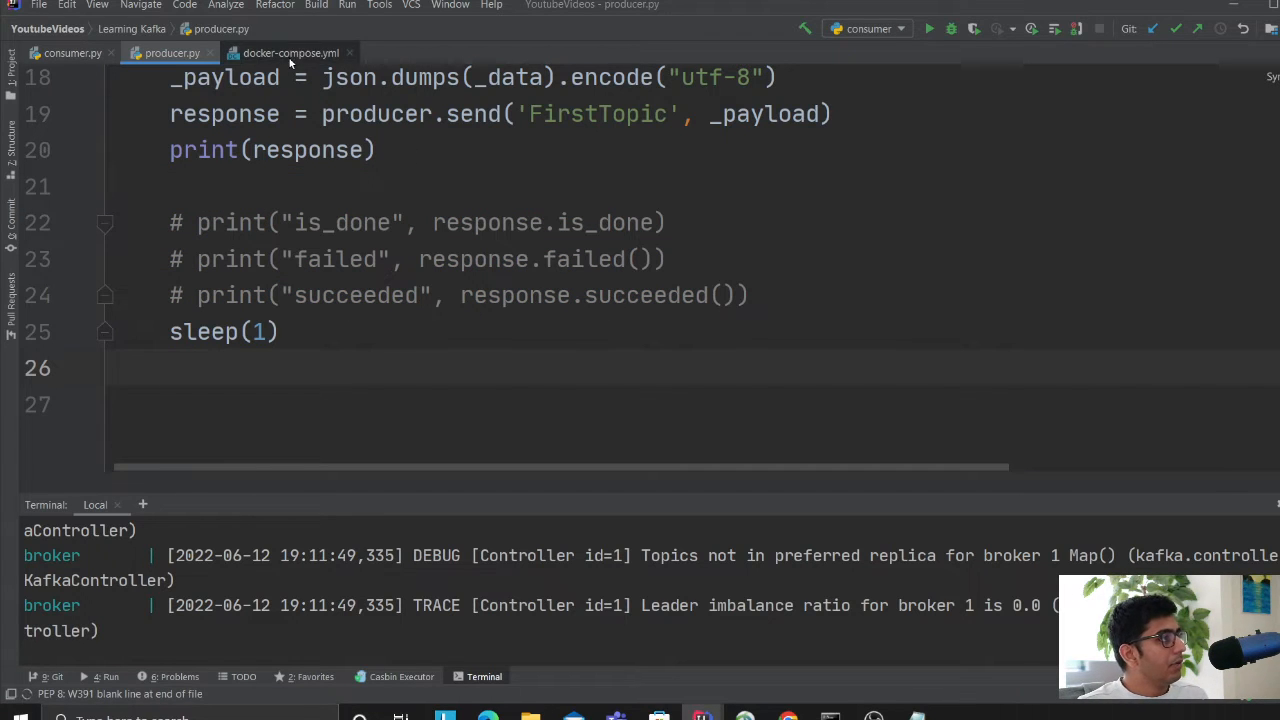
- Confirm consumer.py's KAFKA_TOPIC value FirstTopic matches the producer's topic
click(72, 52)
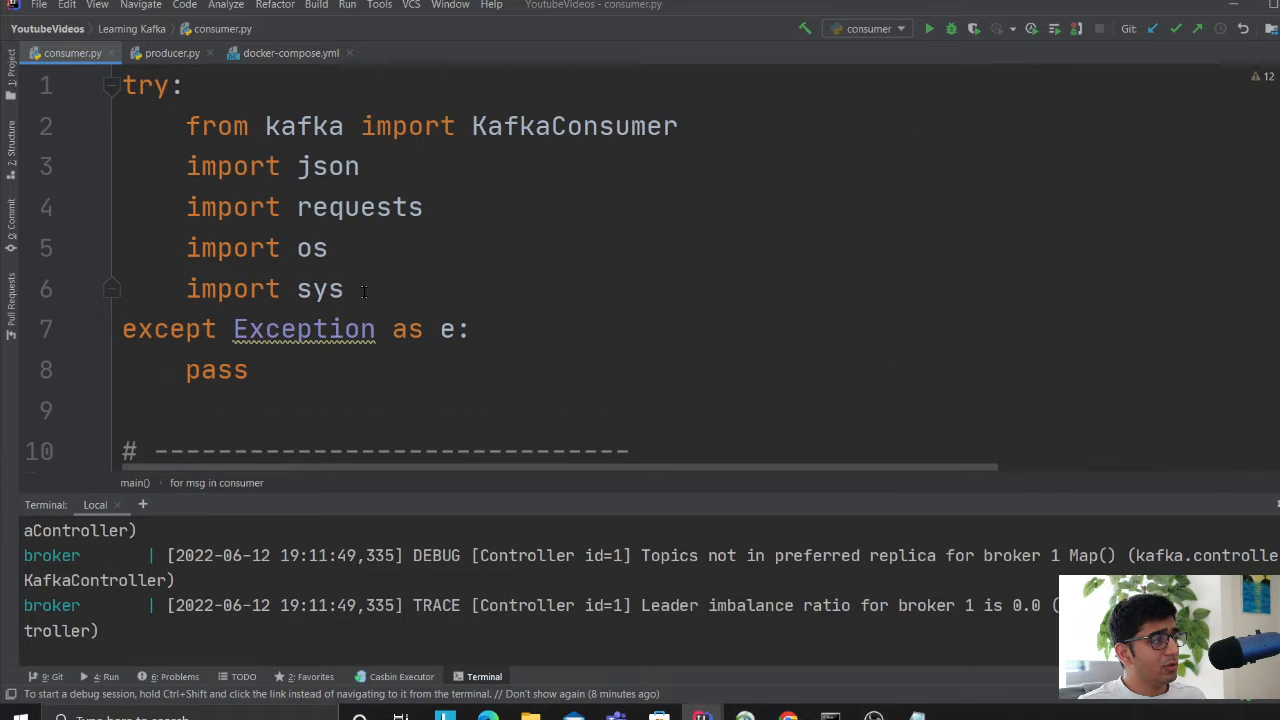
double_click(572, 126)
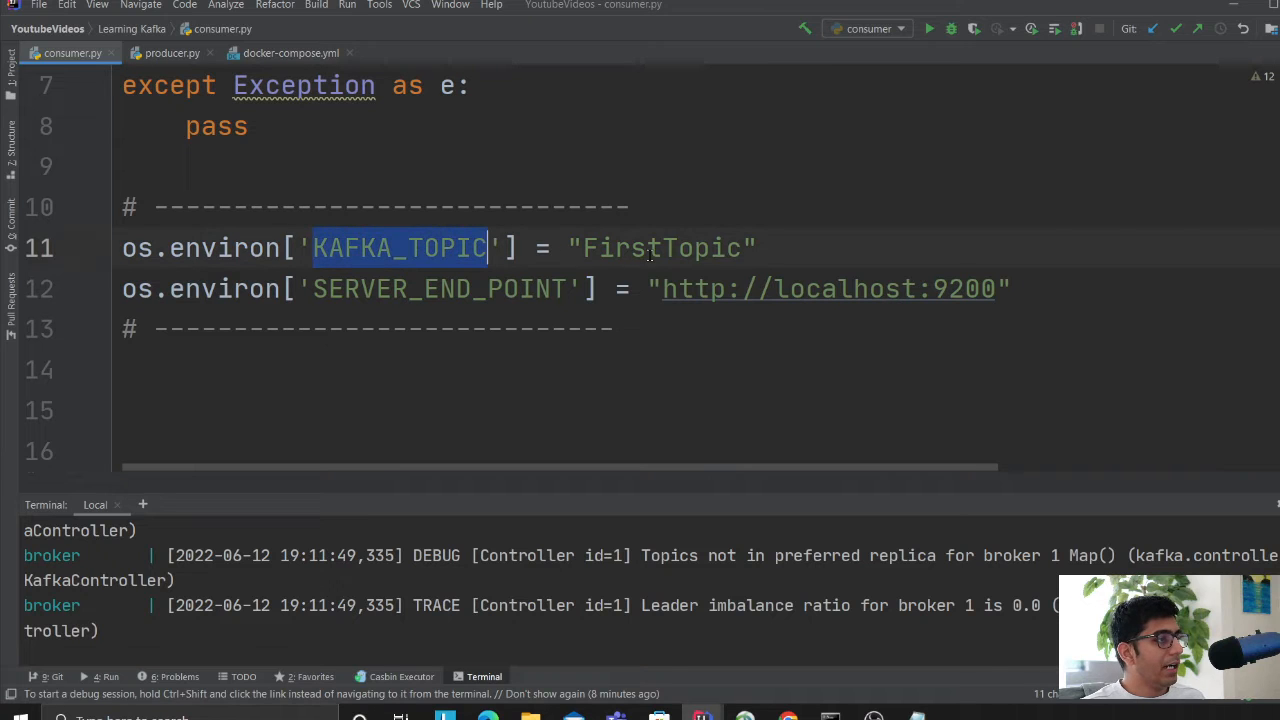
double_click(662, 248)
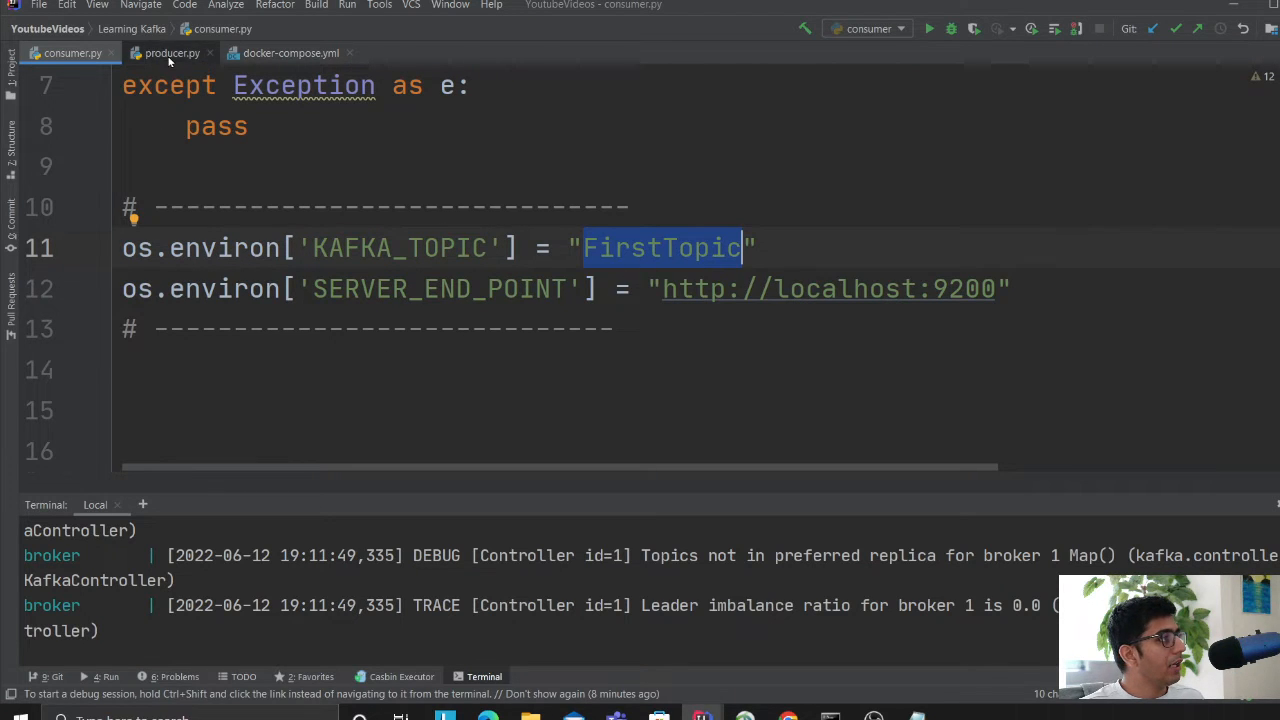
click(172, 52)
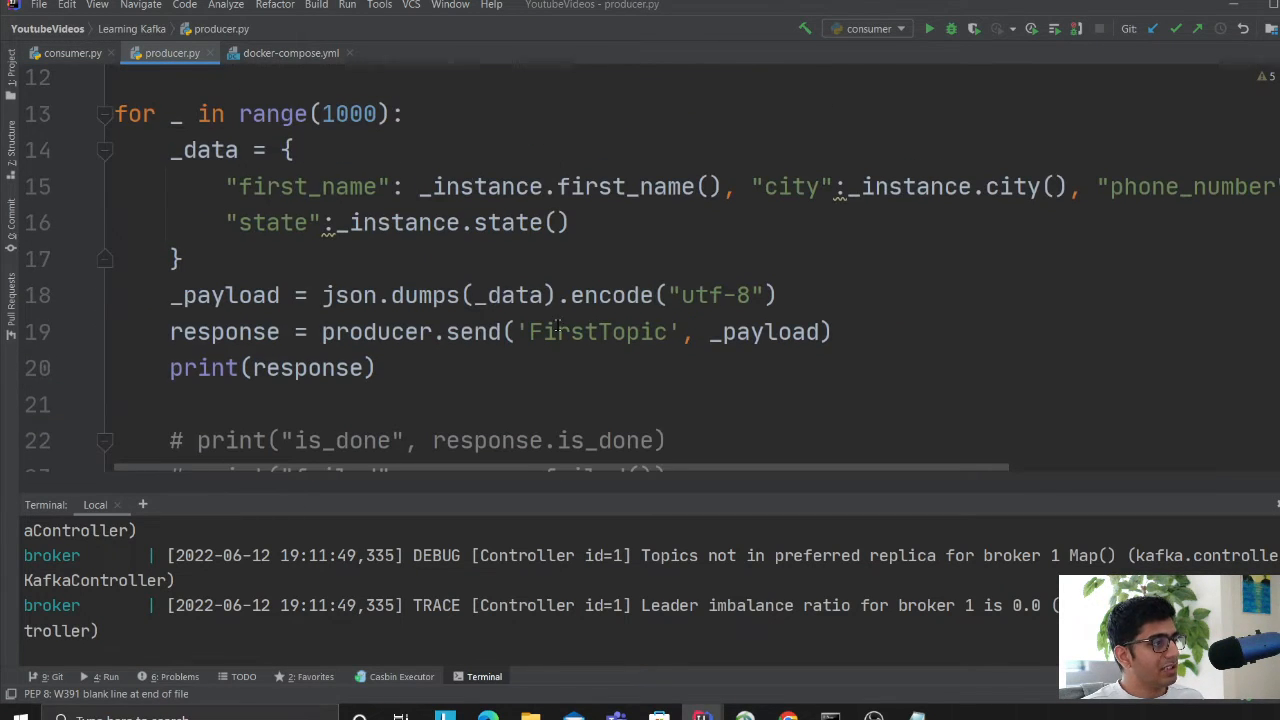
click(64, 52)
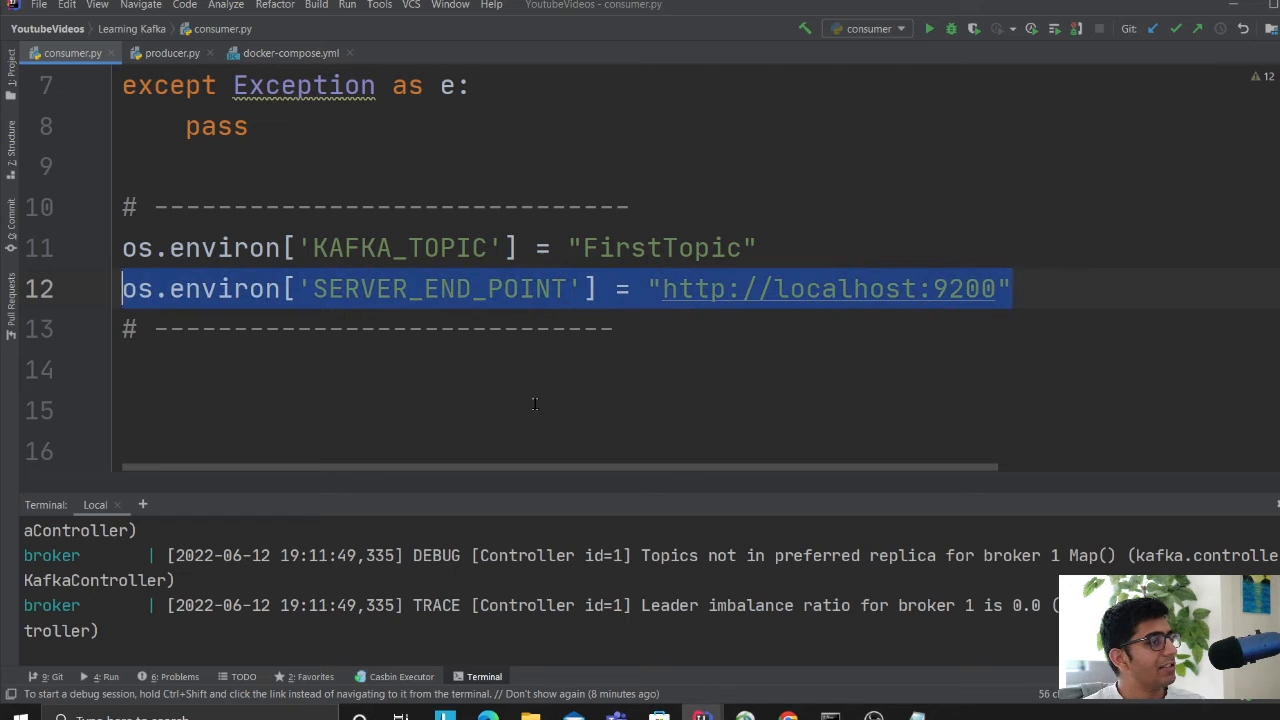
scroll(down, 3)
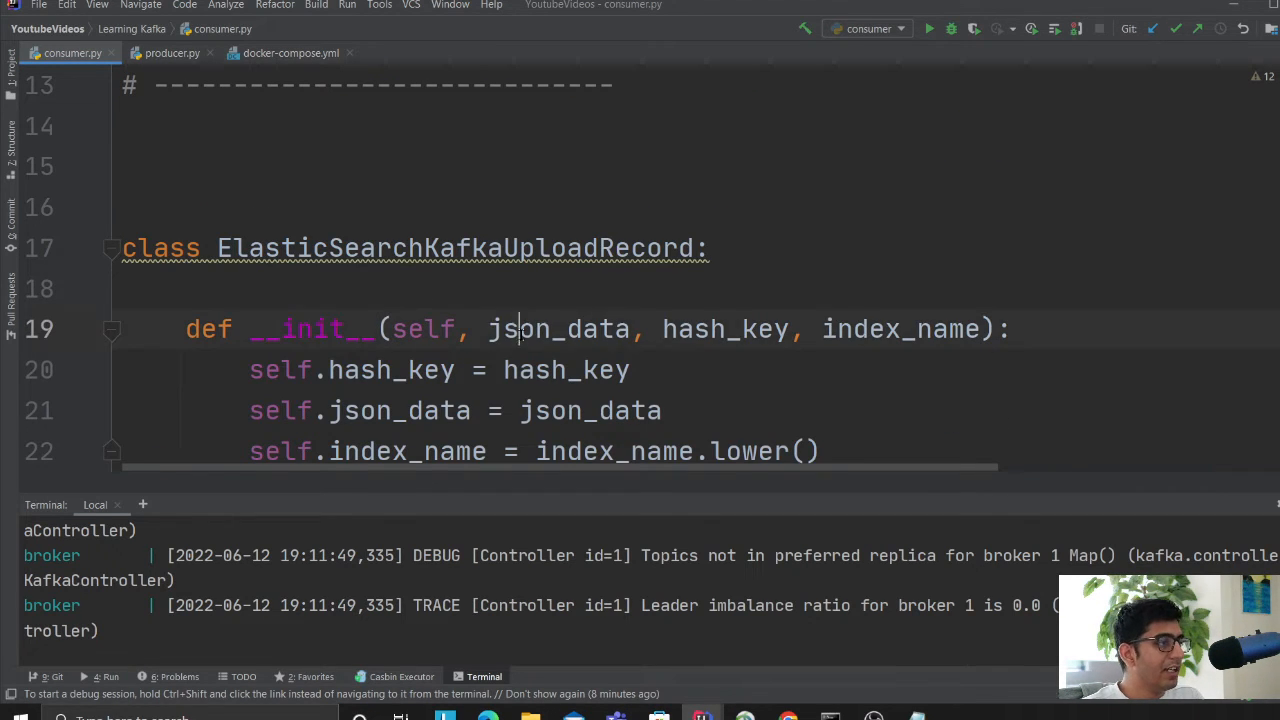
double_click(900, 292)
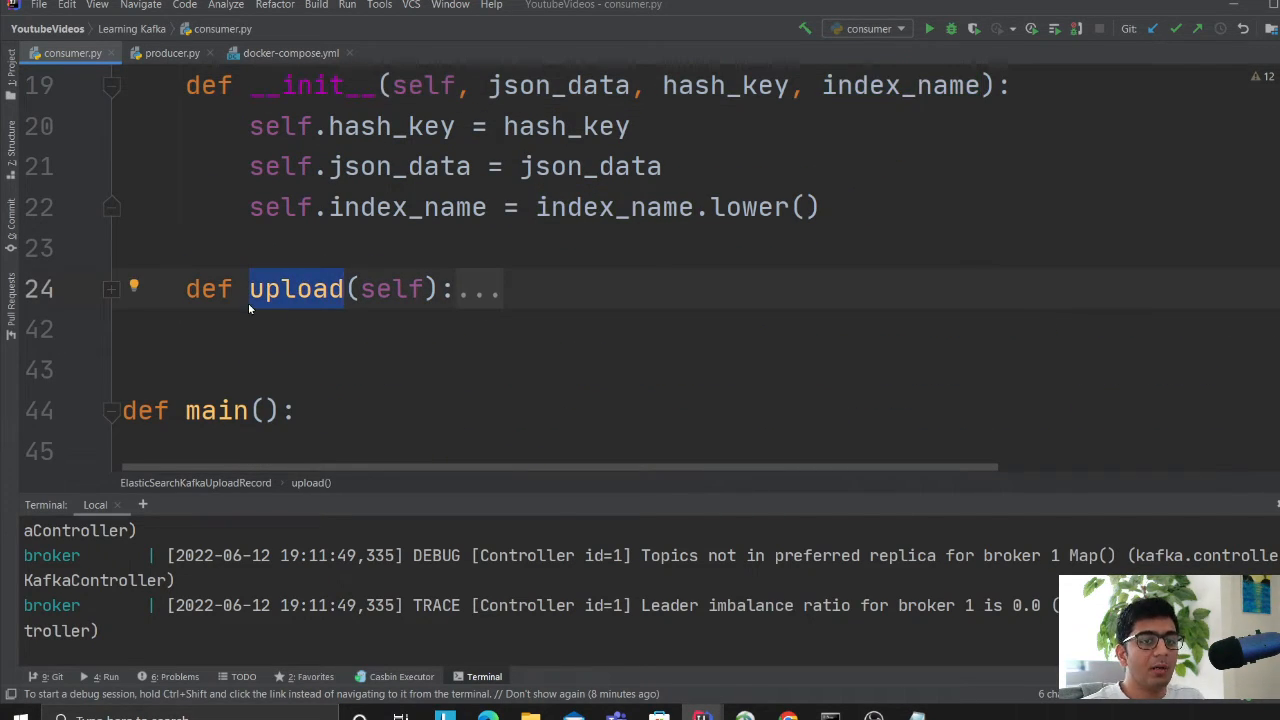
scroll(down, 3)
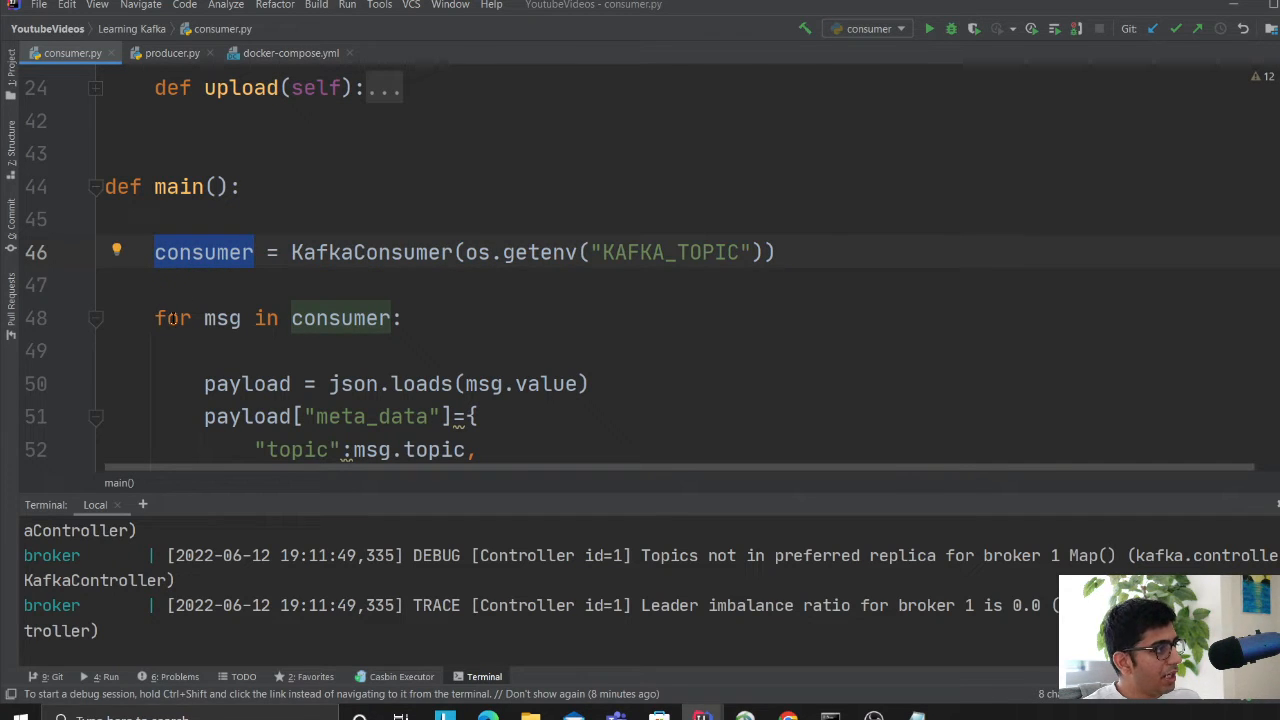
- Go over the meta_data dictionary with topic, partition, offset and key fields
scroll(down, 3)
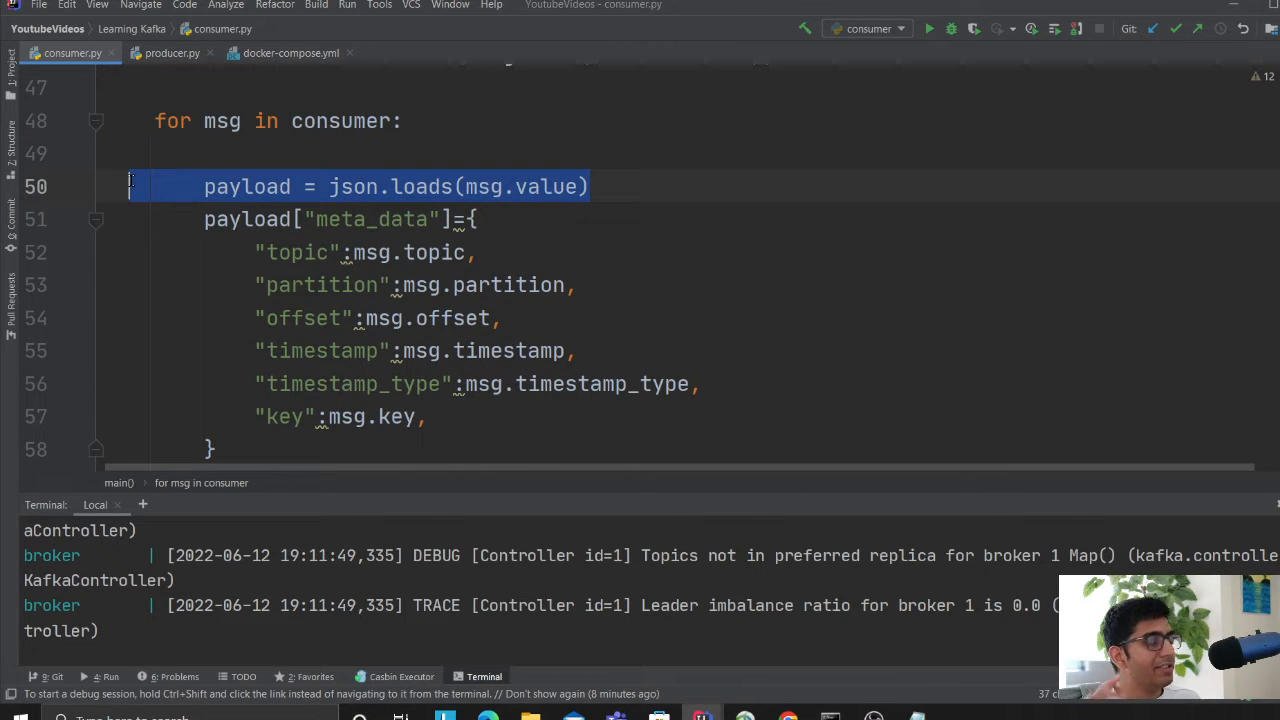
click(478, 218)
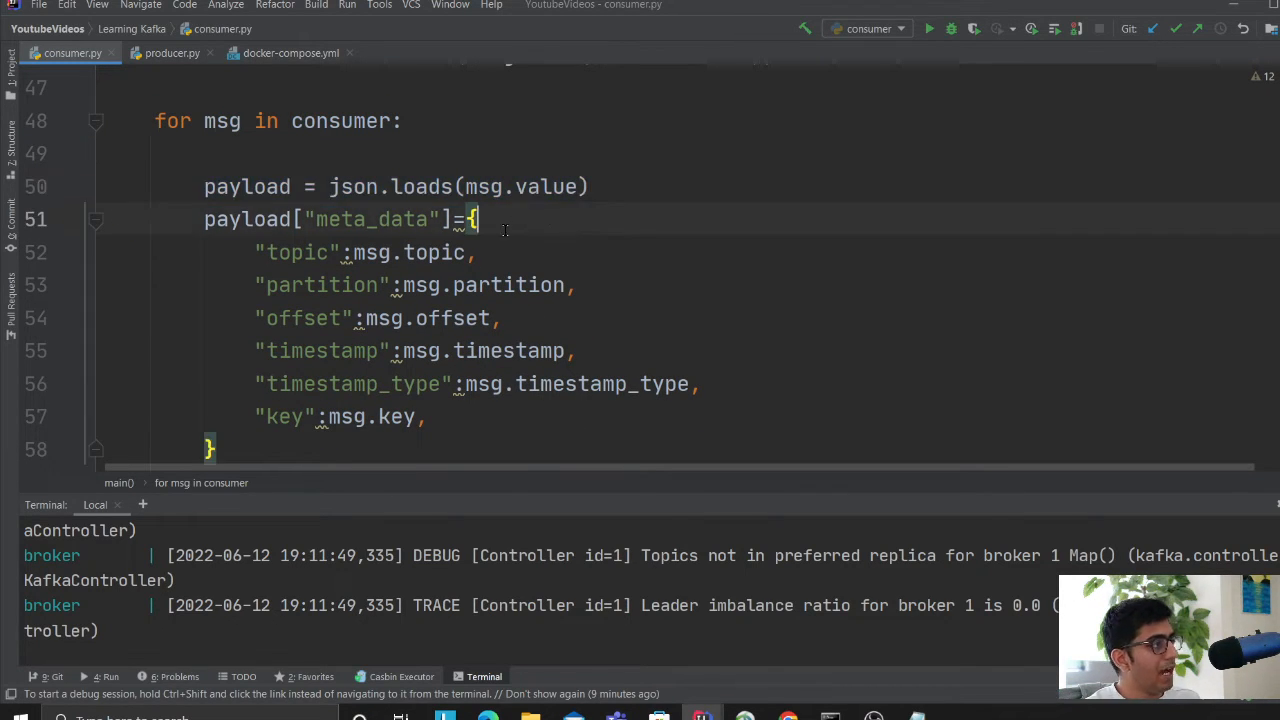
drag(480, 218, 424, 418)
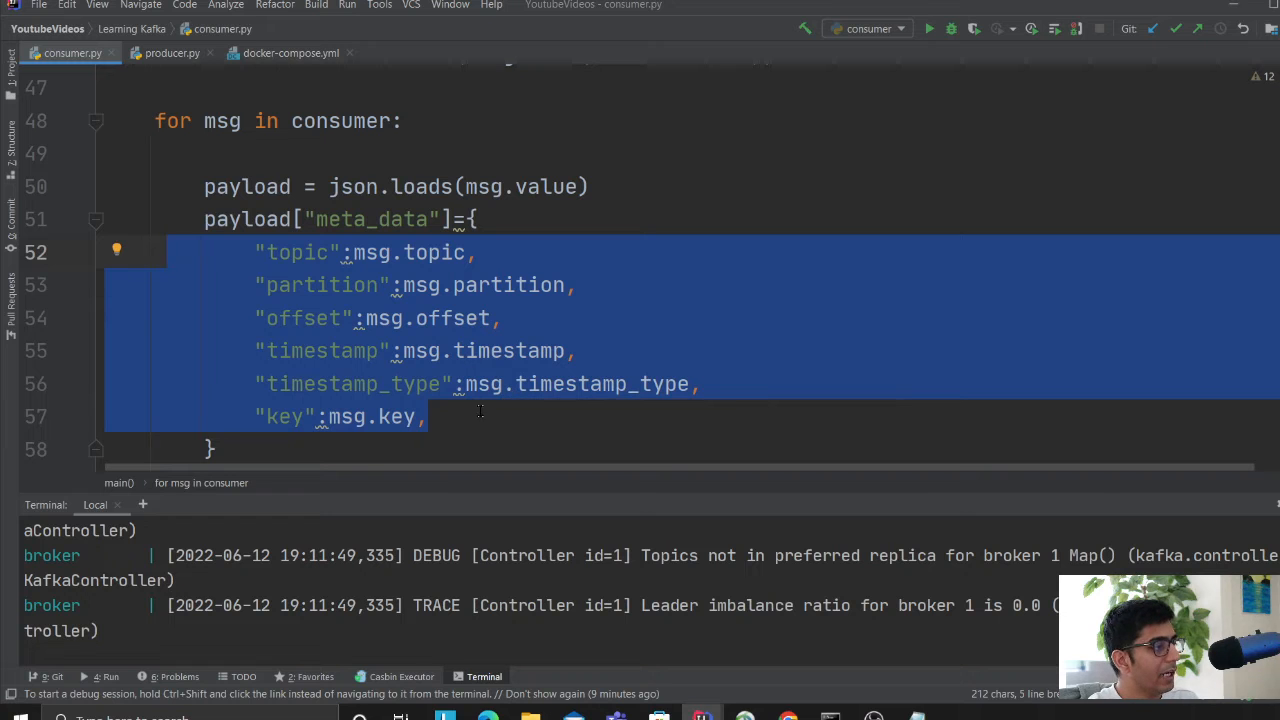
scroll(down, 3)
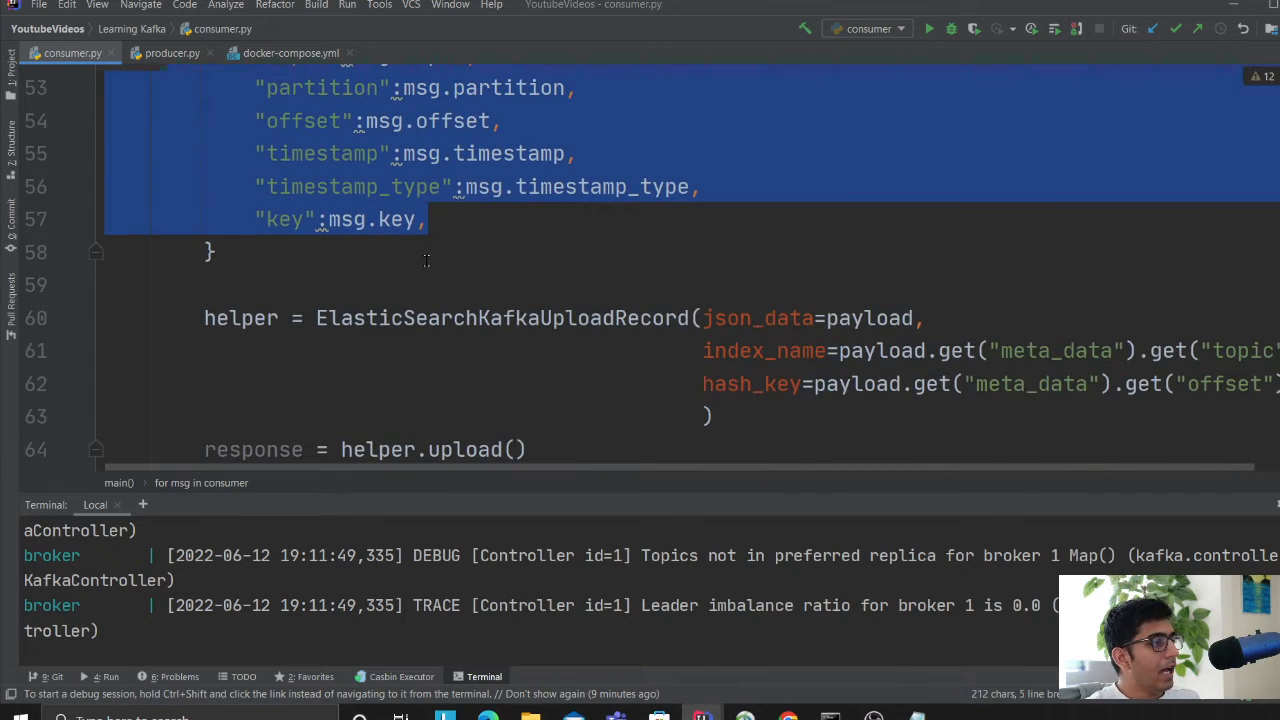
scroll(down, 3)
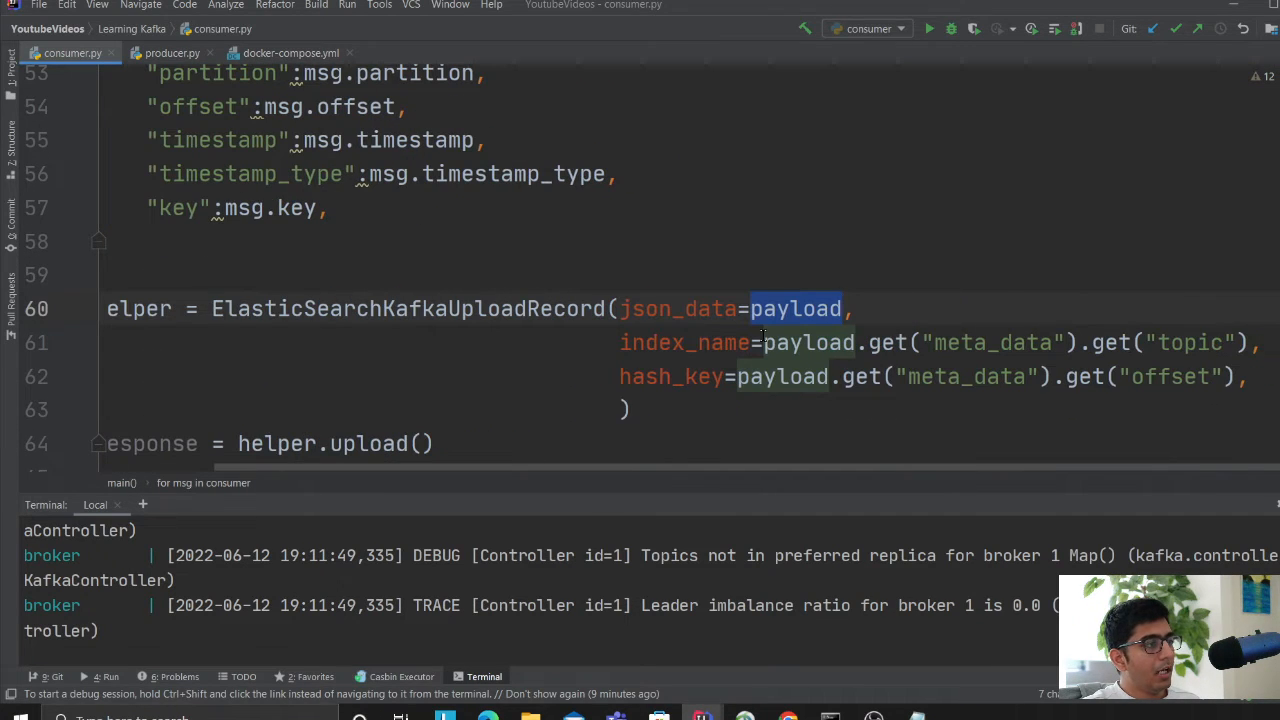
- Review the payload passed as json_data to the Elasticsearch upload, then move to producer.py
double_click(1190, 342)
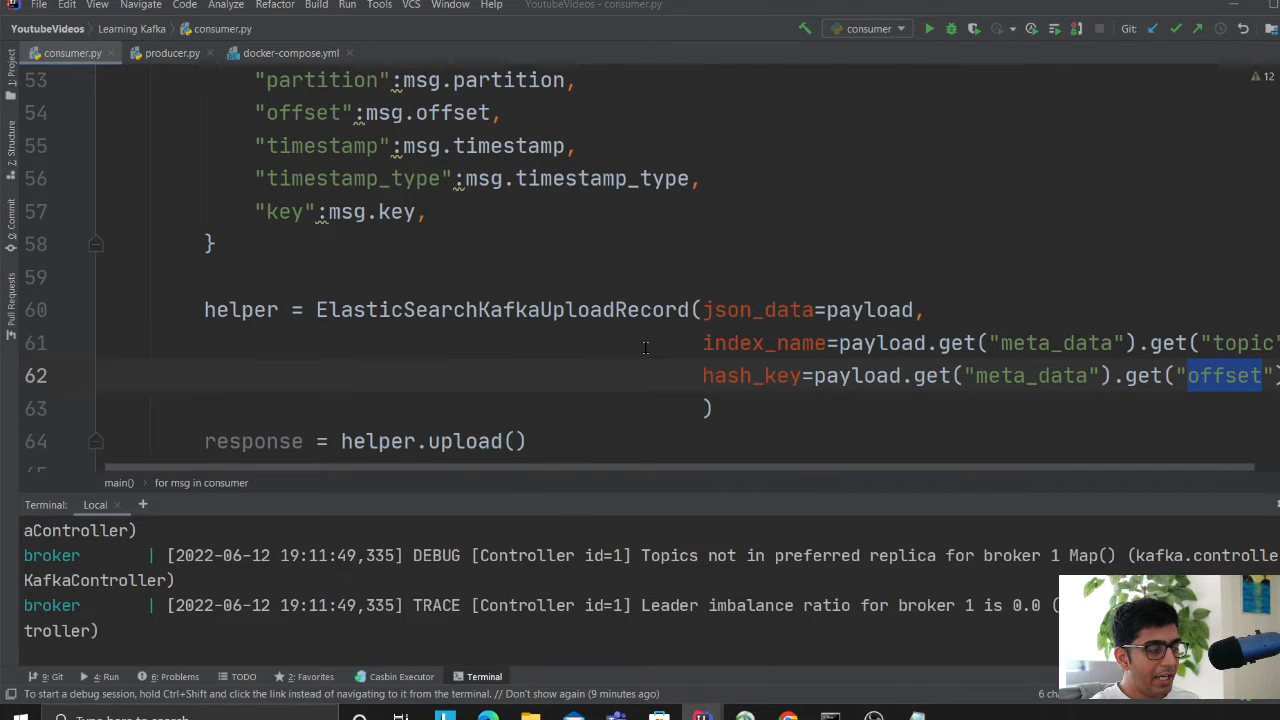
click(428, 212)
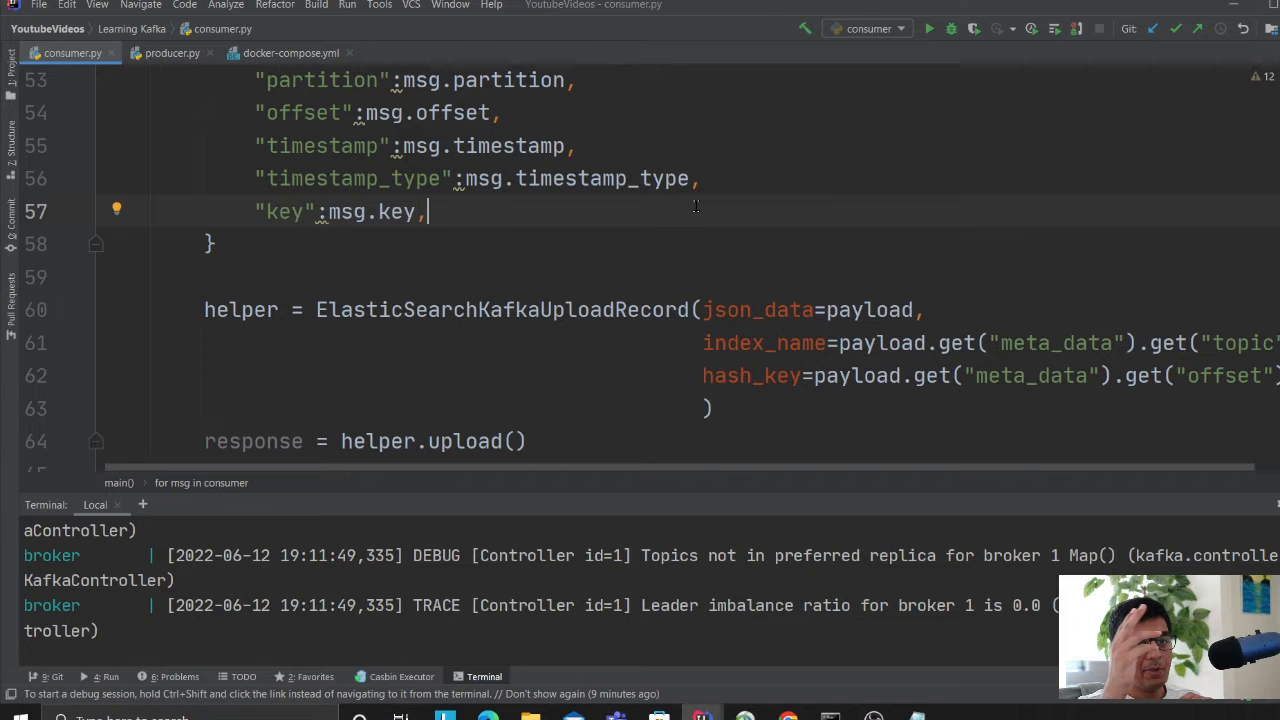
scroll(down, 3)
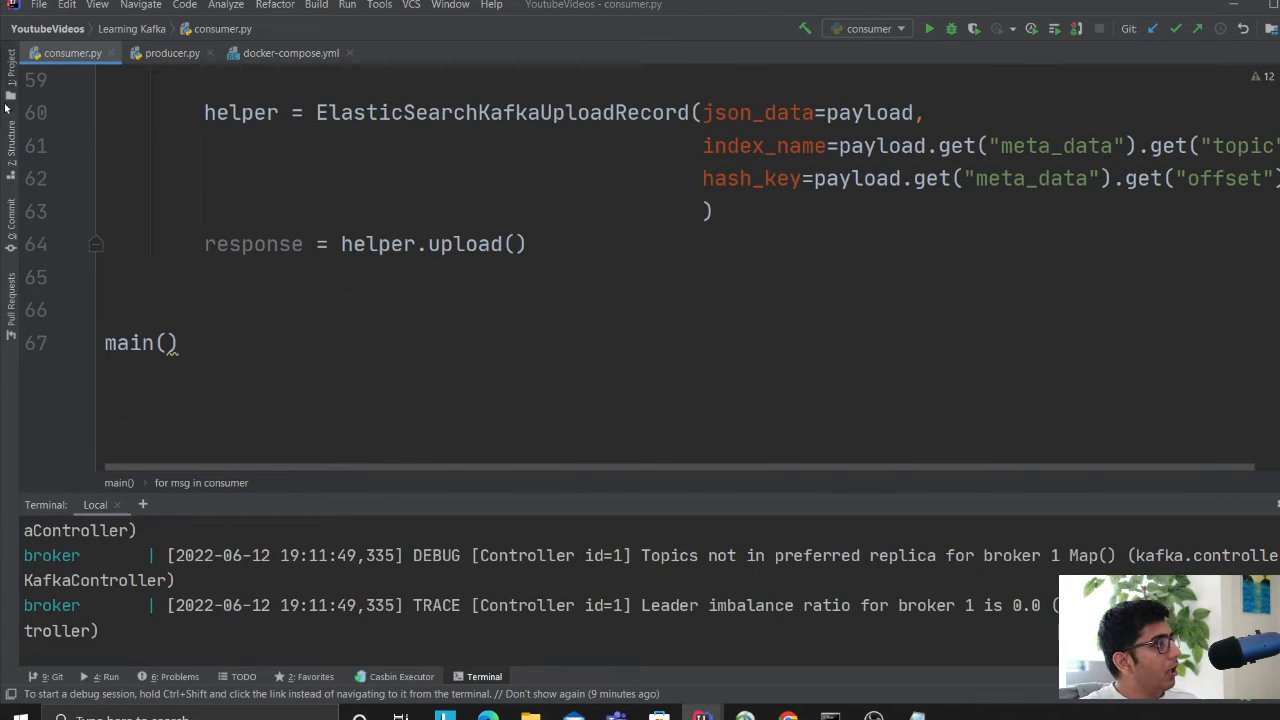
click(426, 52)
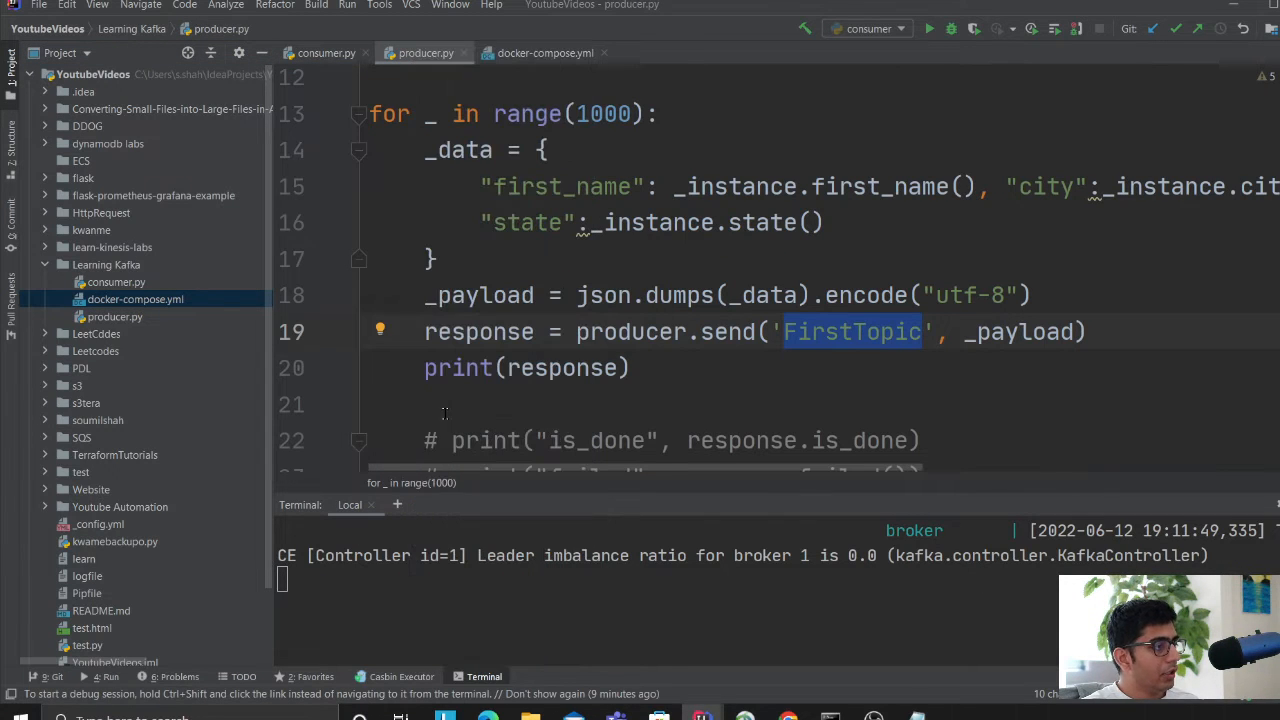
- Run producer.py and watch the consumer log 201 indexing responses, then switch to the browser
click(928, 28)
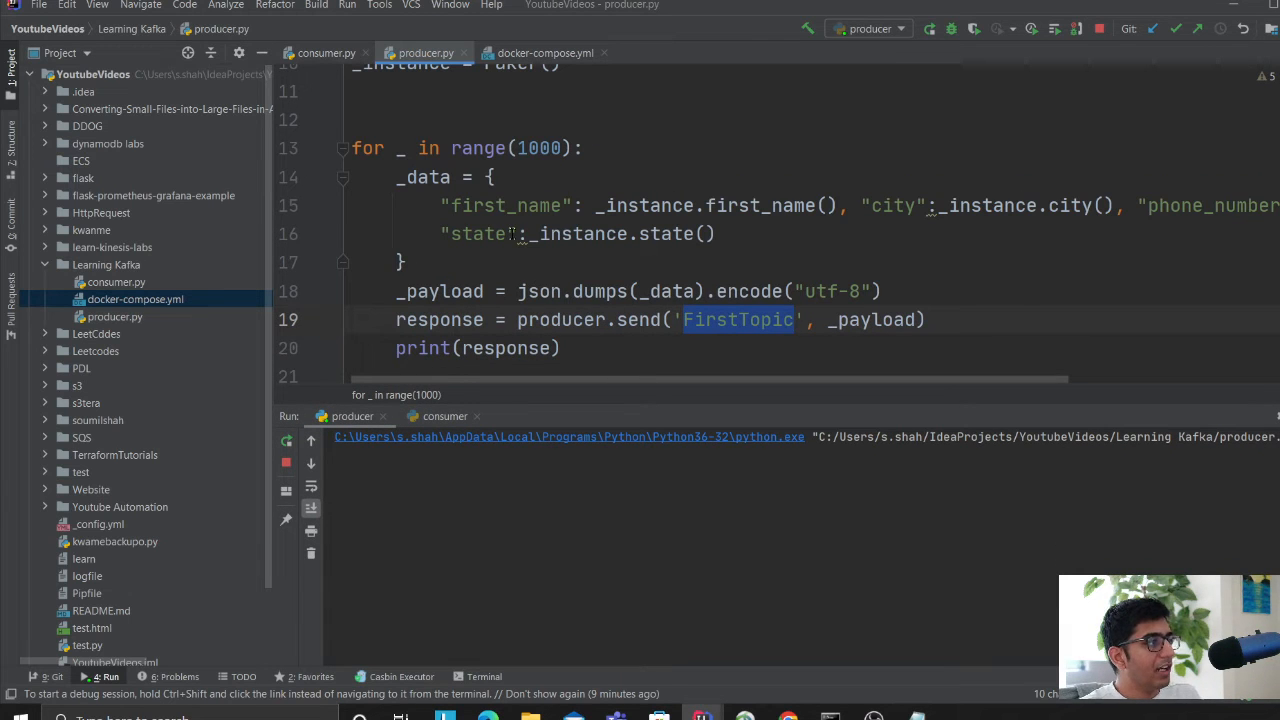
scroll(down, 3)
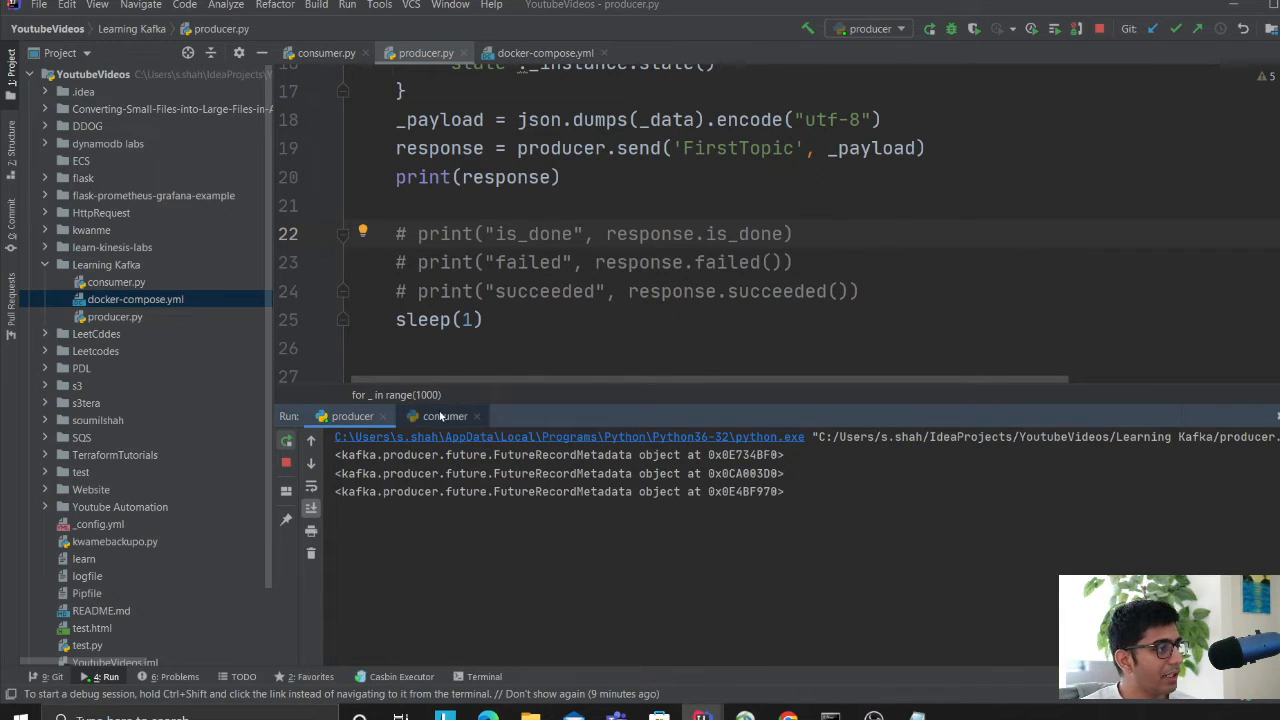
click(444, 416)
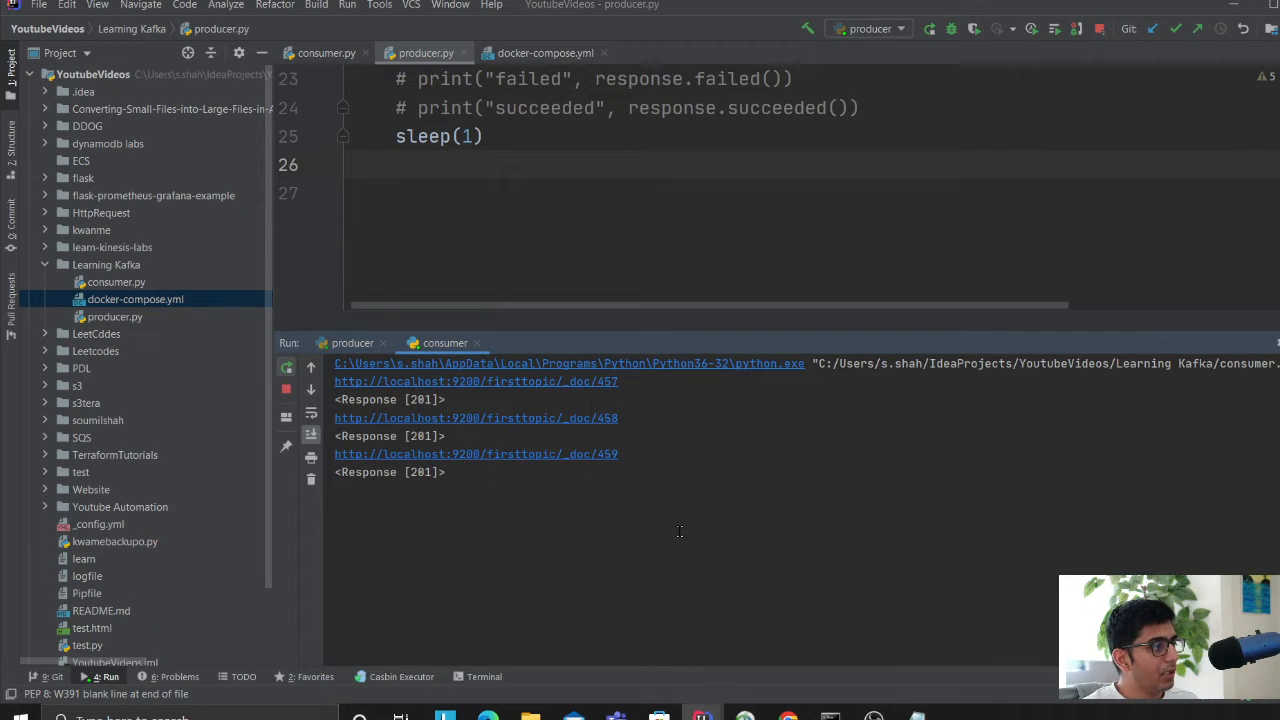
key(alt+tab)
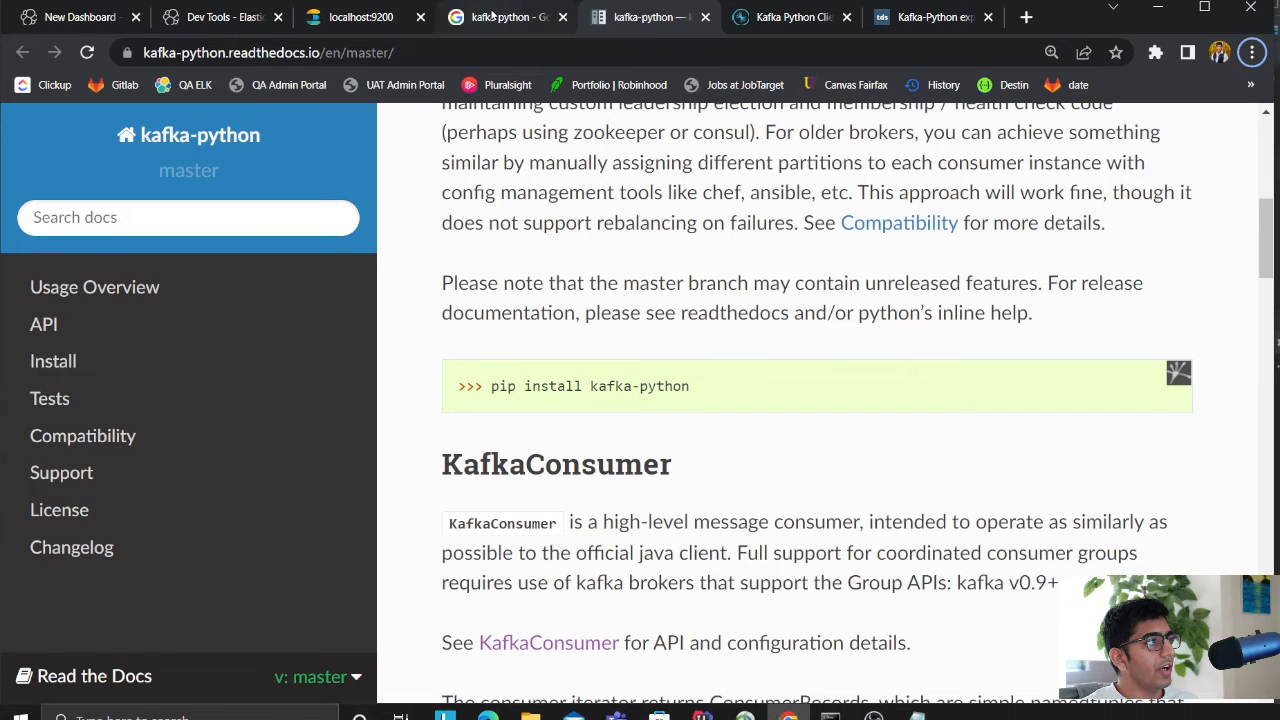
- Watch the Kibana dashboard count rise from 230 to 242 records, then bring up Notepad
click(218, 16)
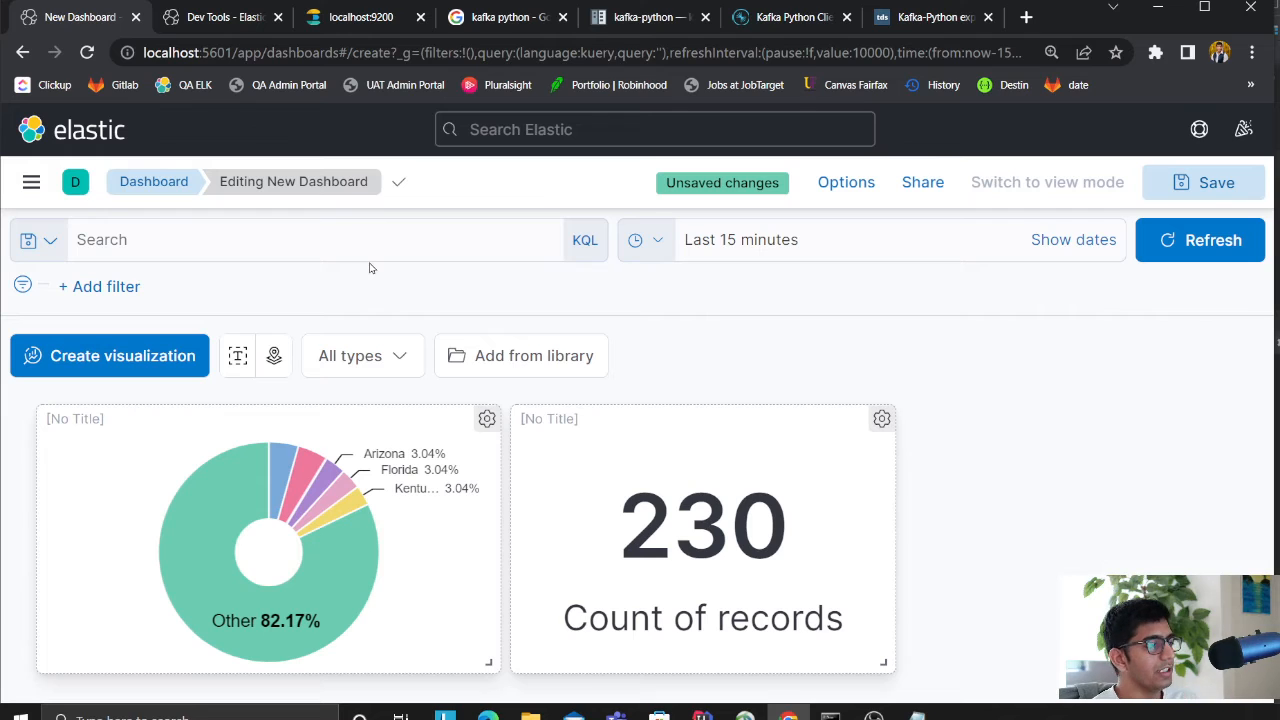
mouse_move(248, 140)
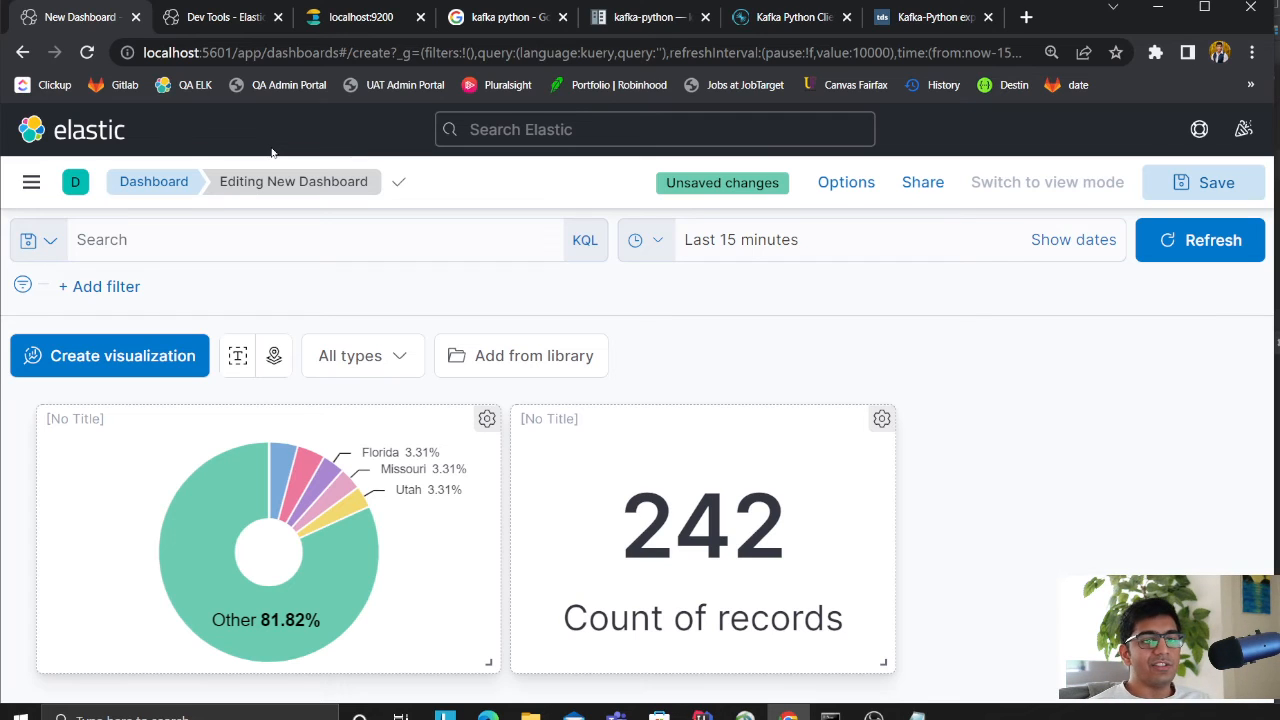
key(alt+tab)
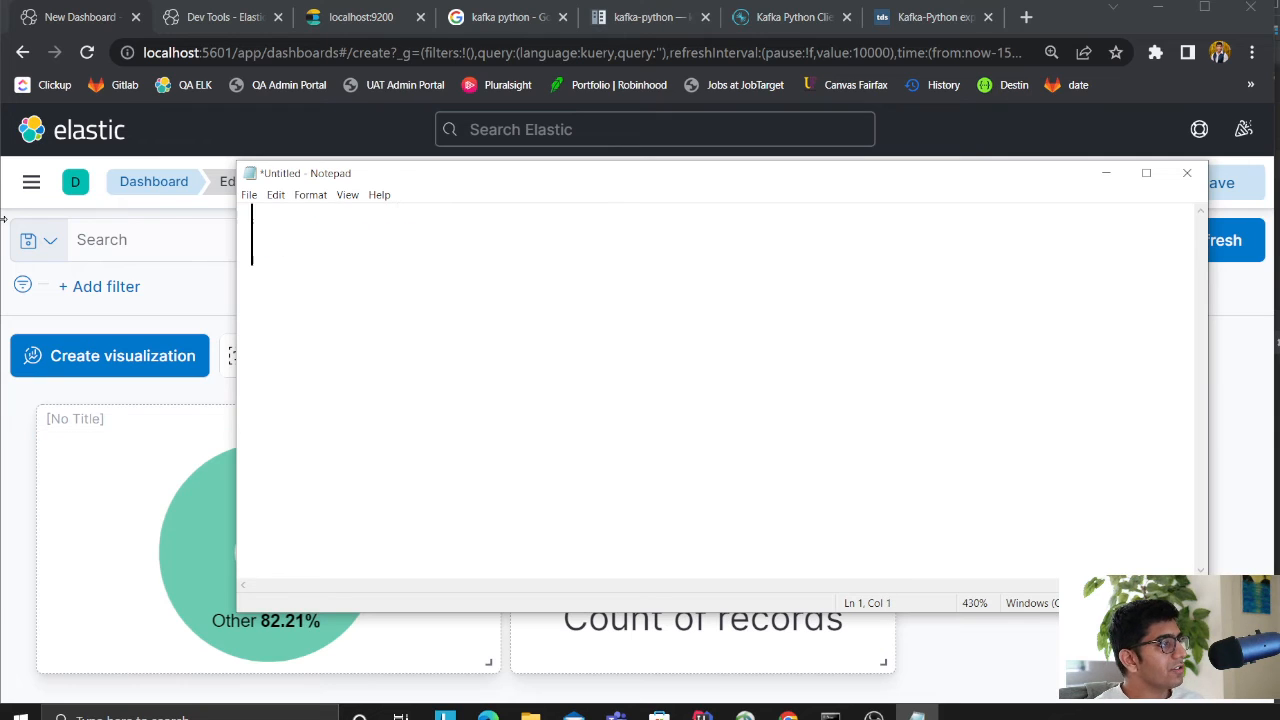
- Note the index naming pattern YYYY_MM_<INDEX> in Notepad, removing the DD_ part, and return to Kibana
text(YYYY_MM)
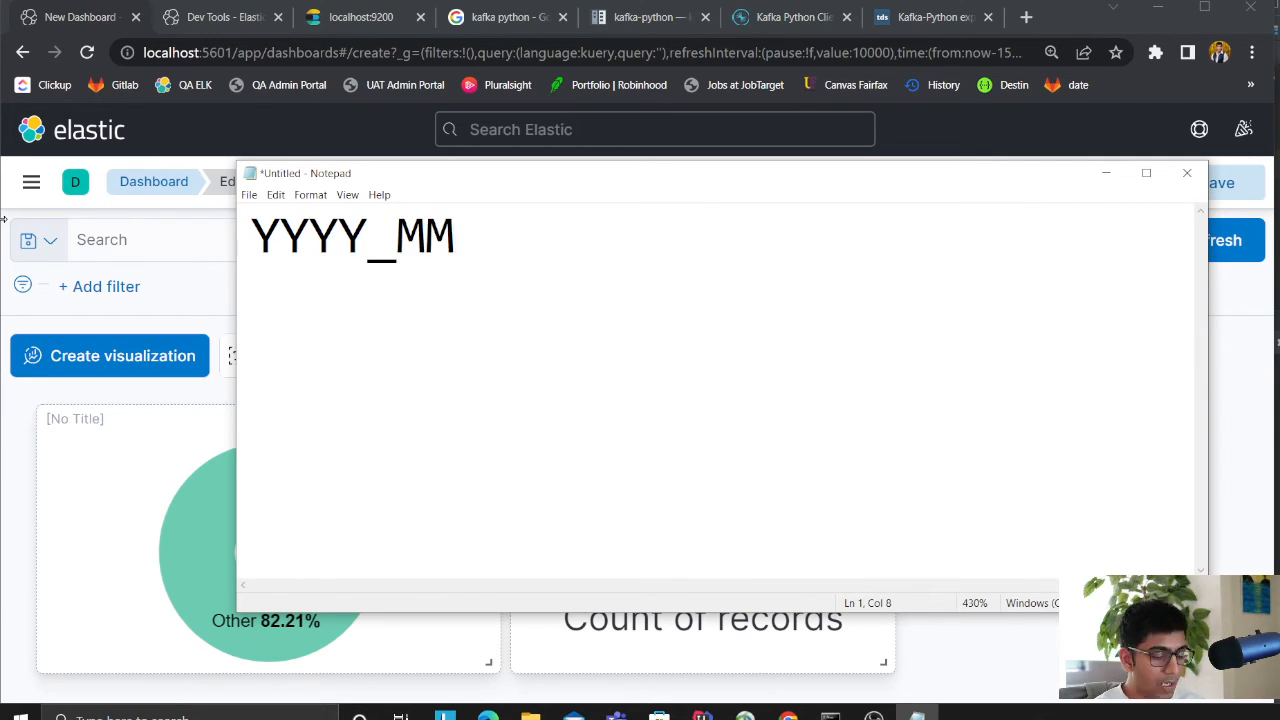
text(_DD)
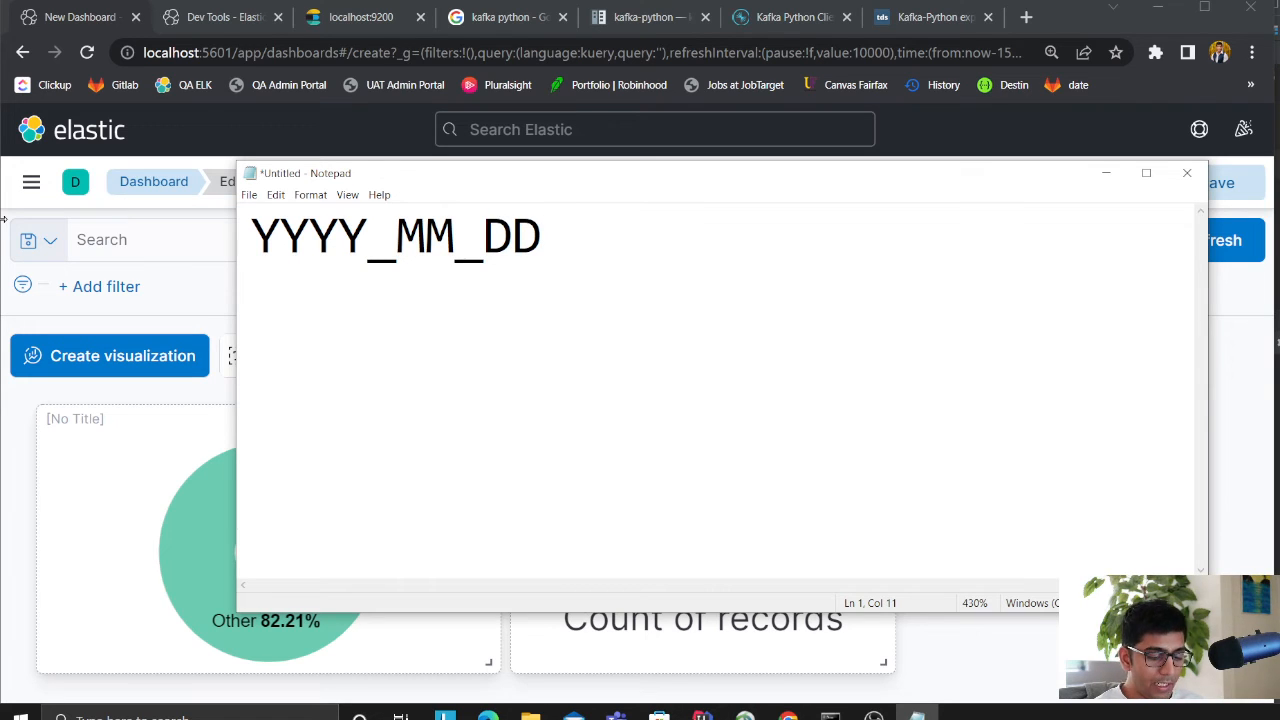
text(_<IN>)
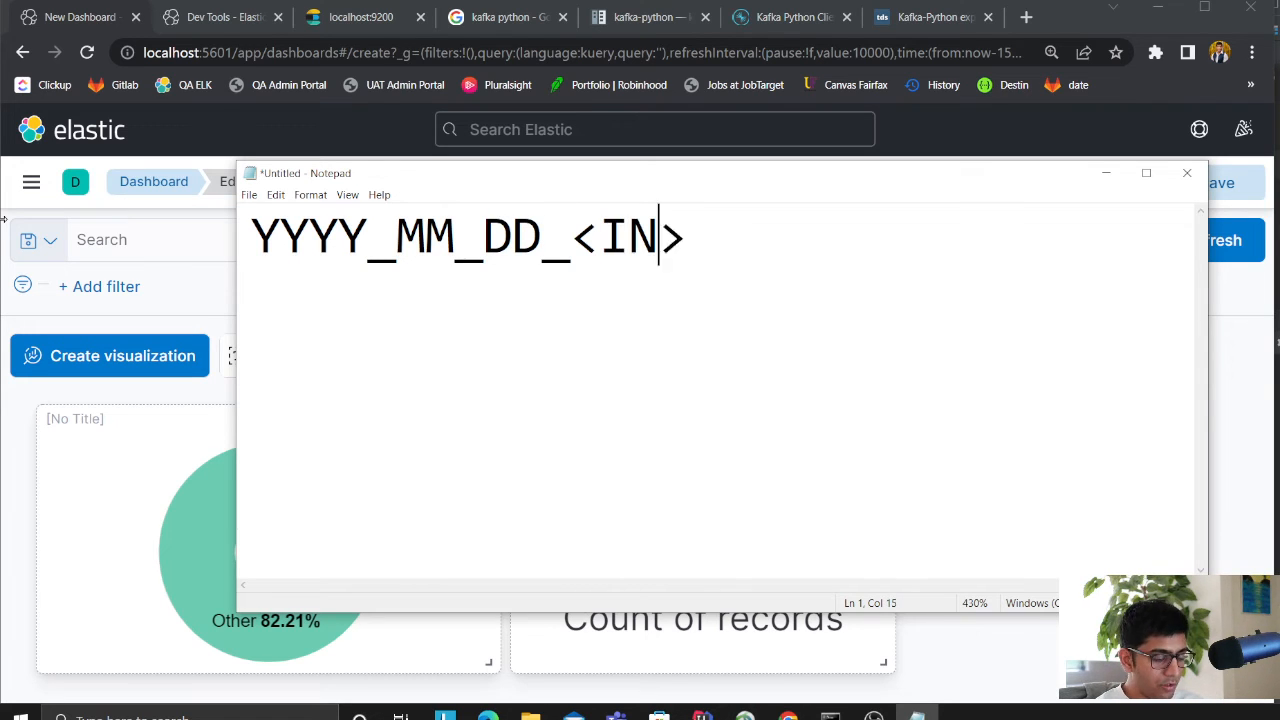
text(DEX)
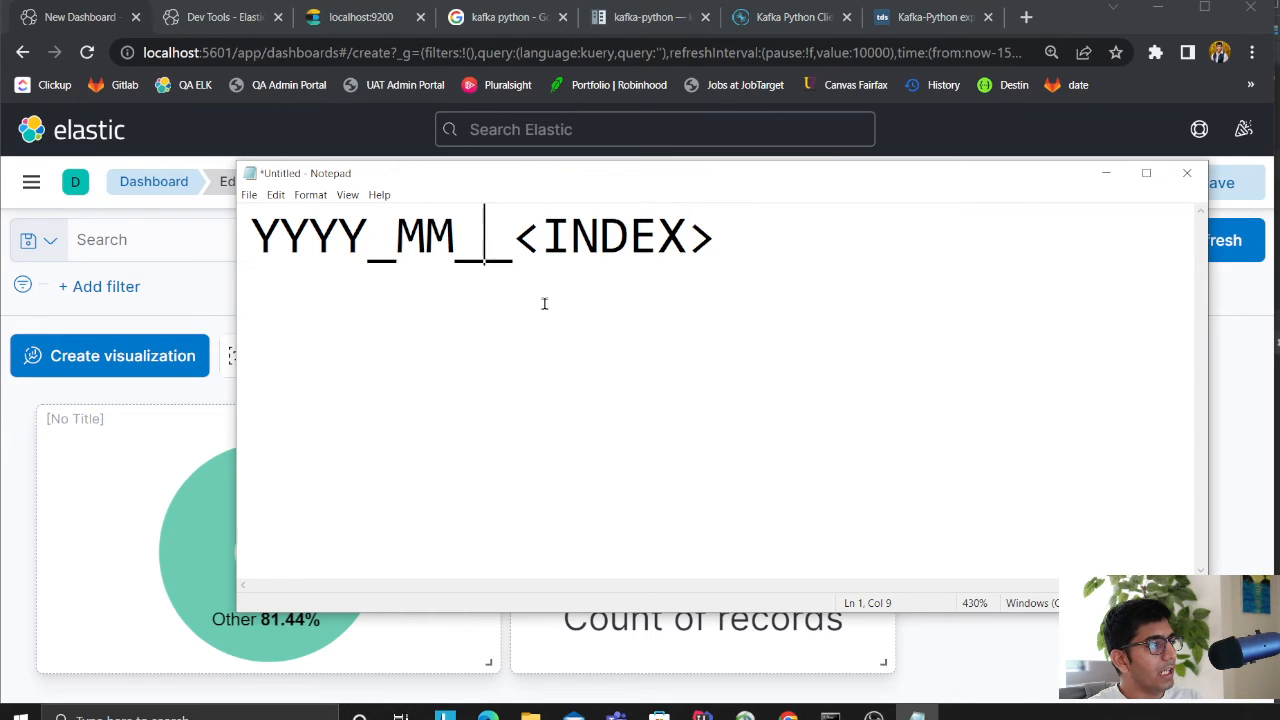
key(backspace)
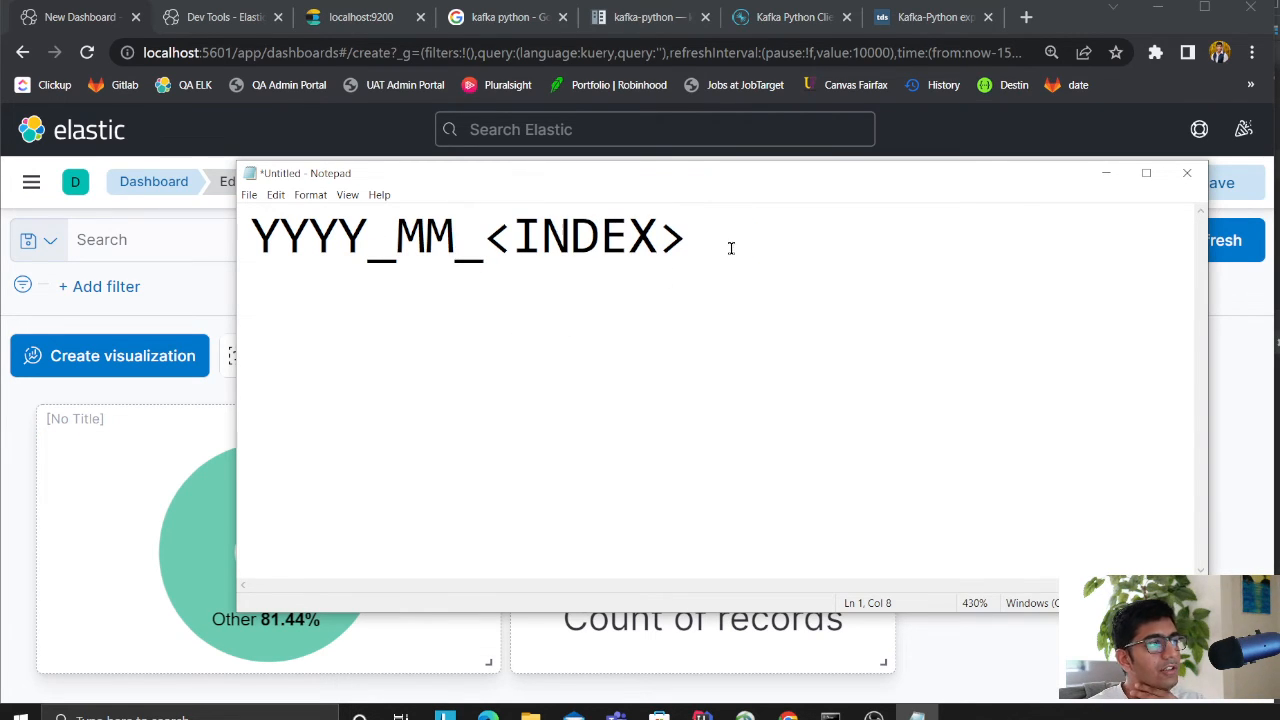
key(ctrl+a)
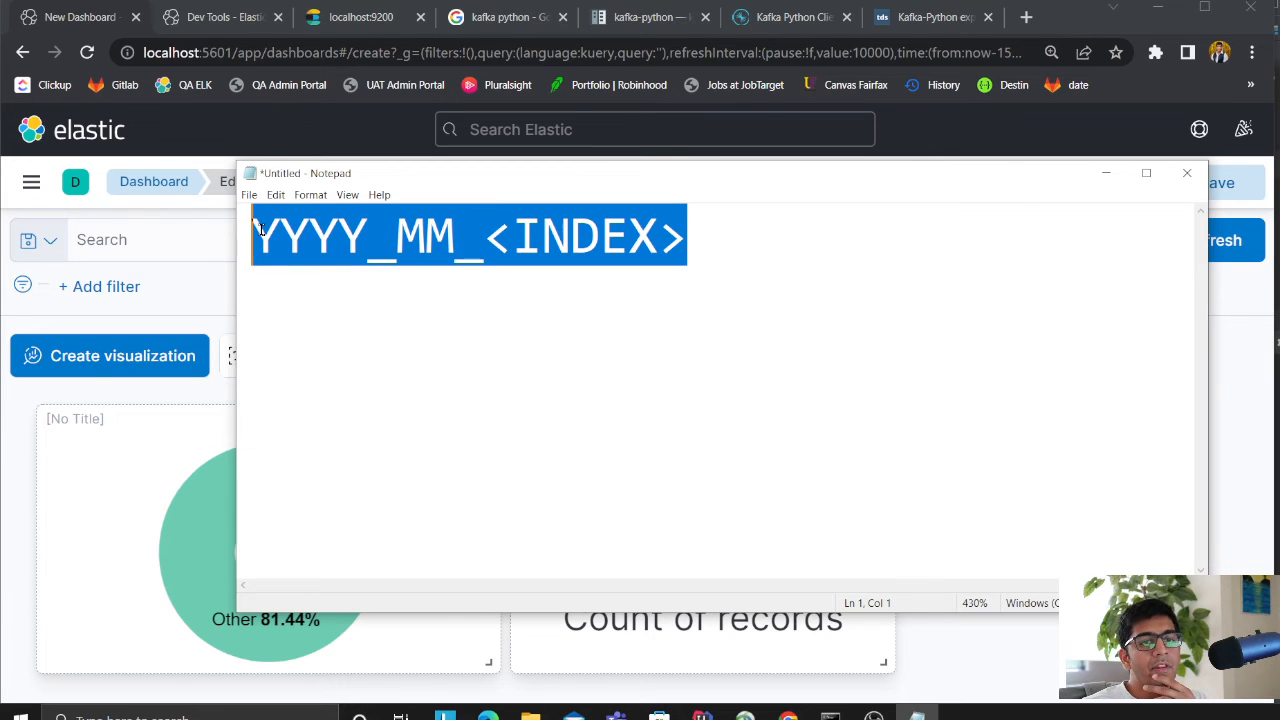
click(1188, 172)
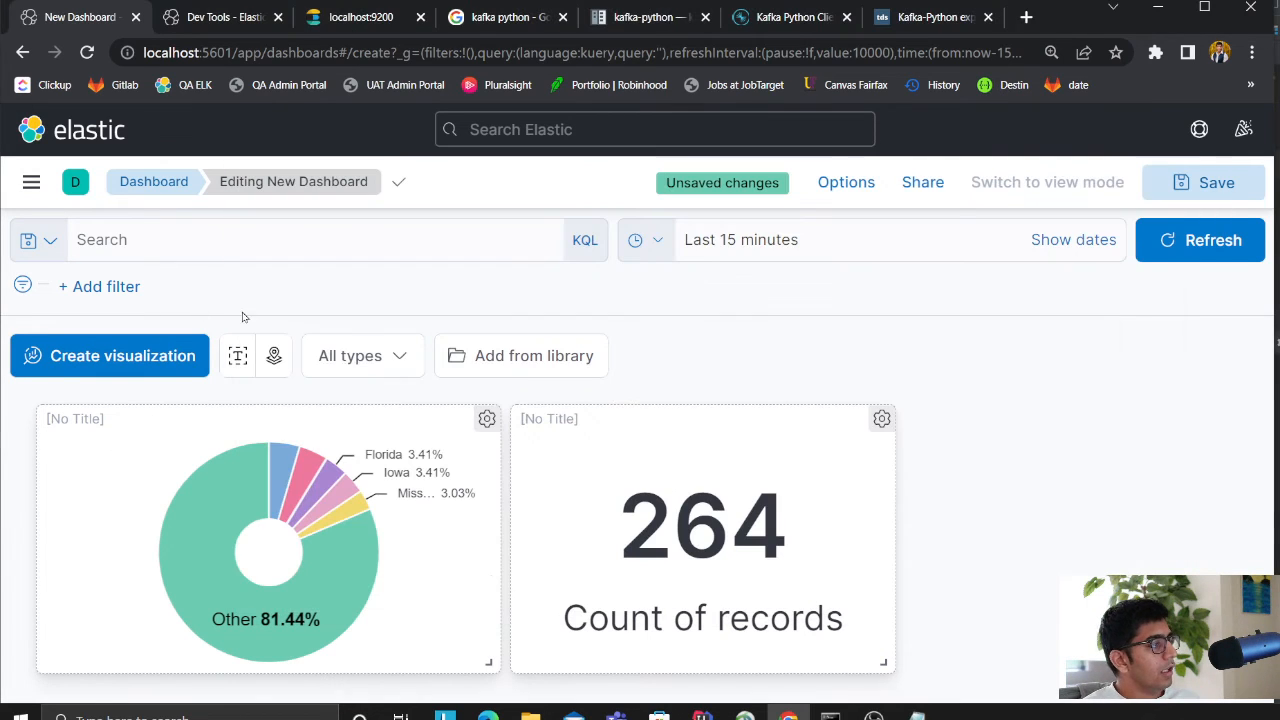
- In Dev Tools run GET _cat/indices and GET firsttopic/_search, confirming 285 hits
click(222, 16)
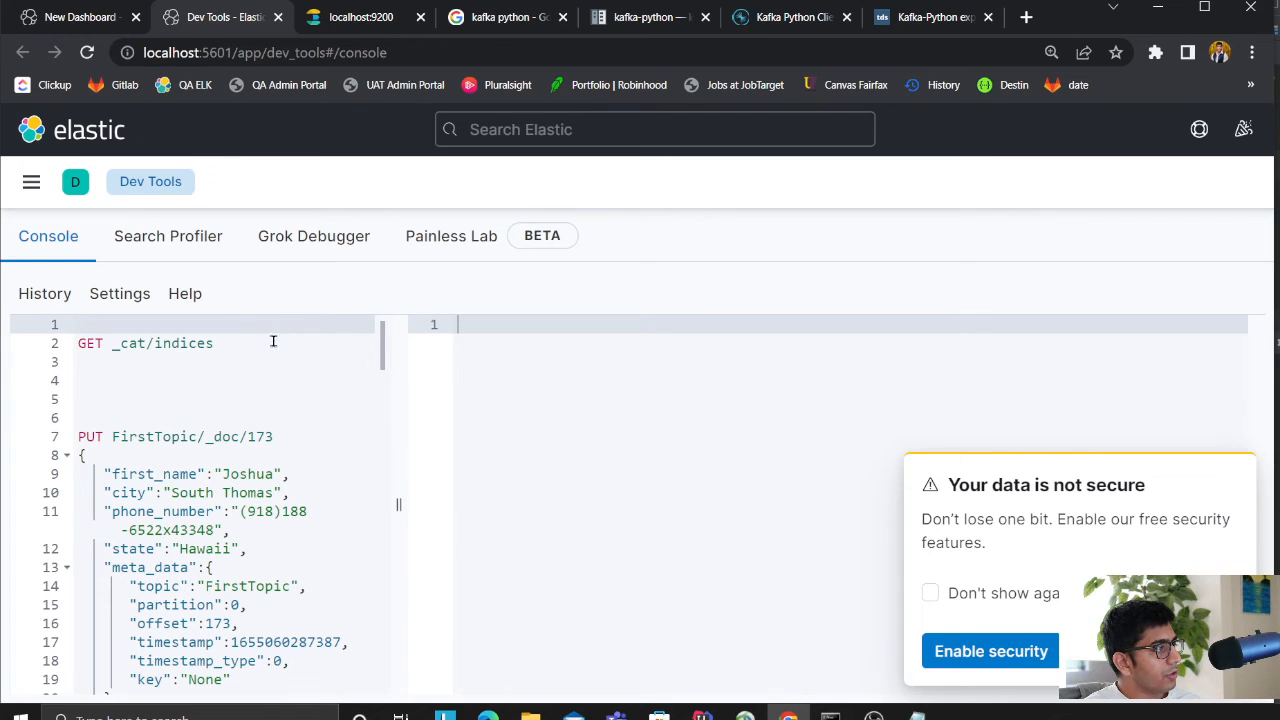
click(342, 344)
text(GET firsttopic)
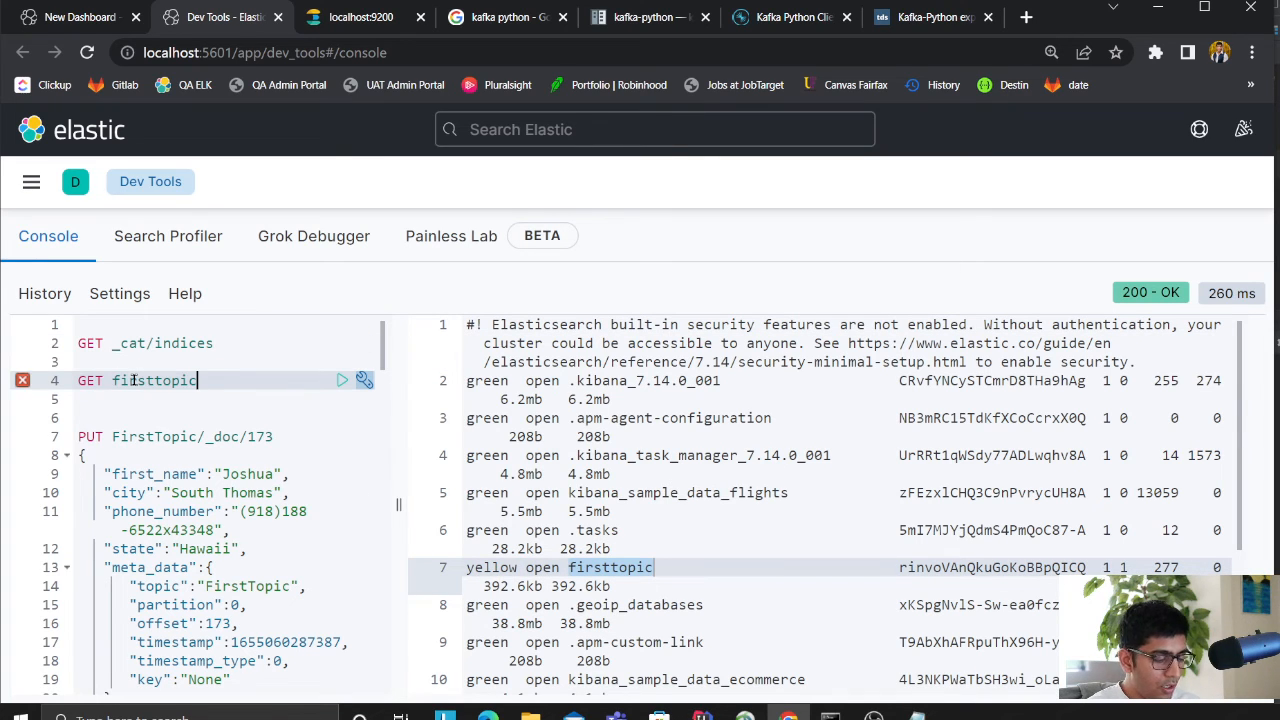
text(/_search)
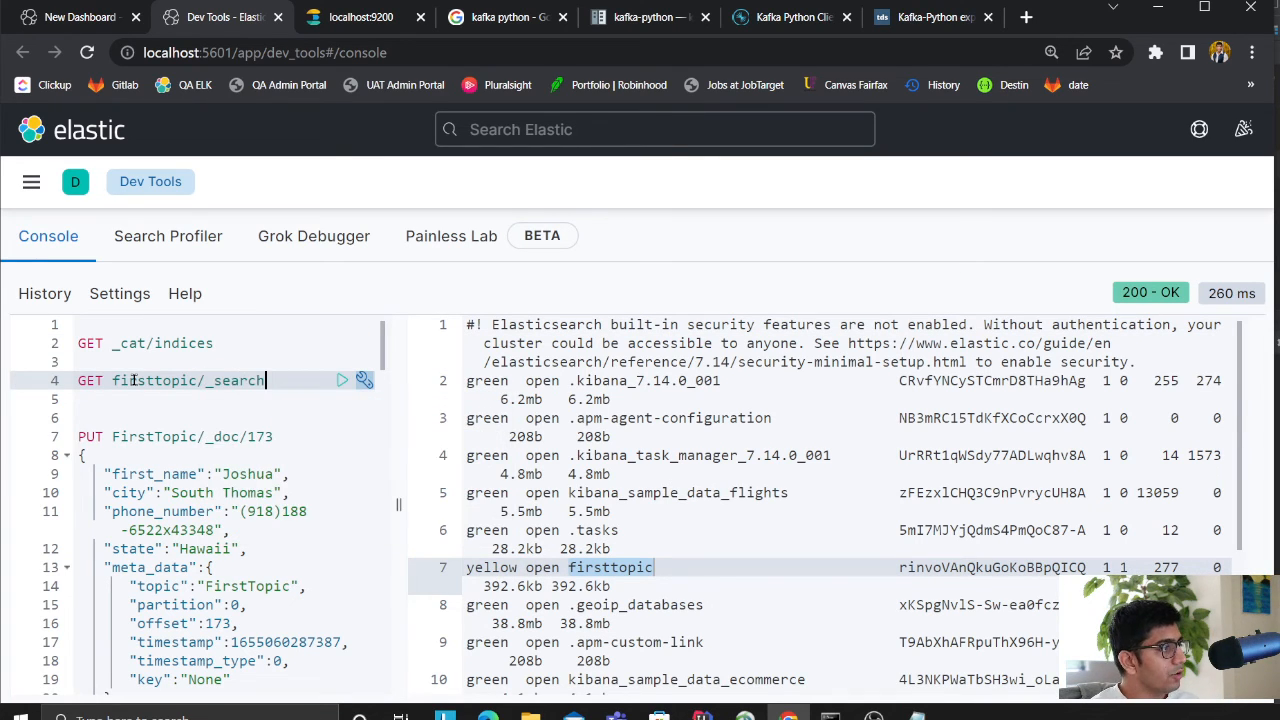
click(340, 380)
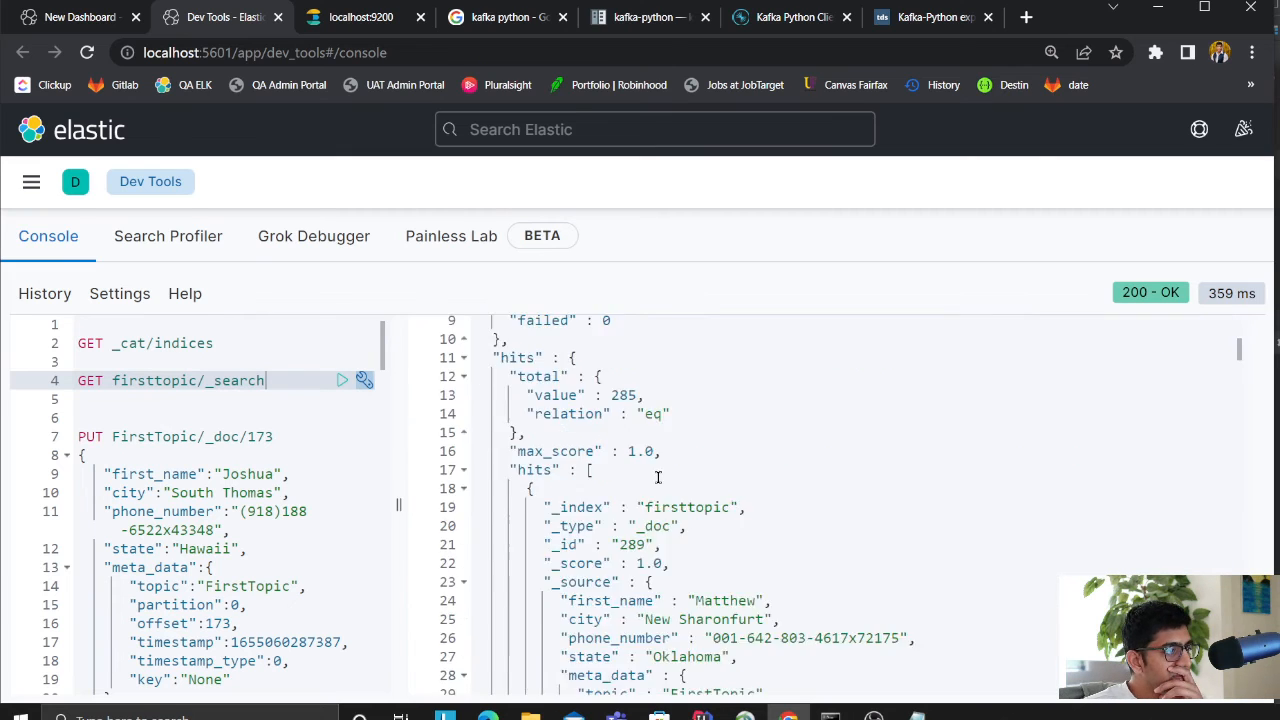
scroll(down, 3)
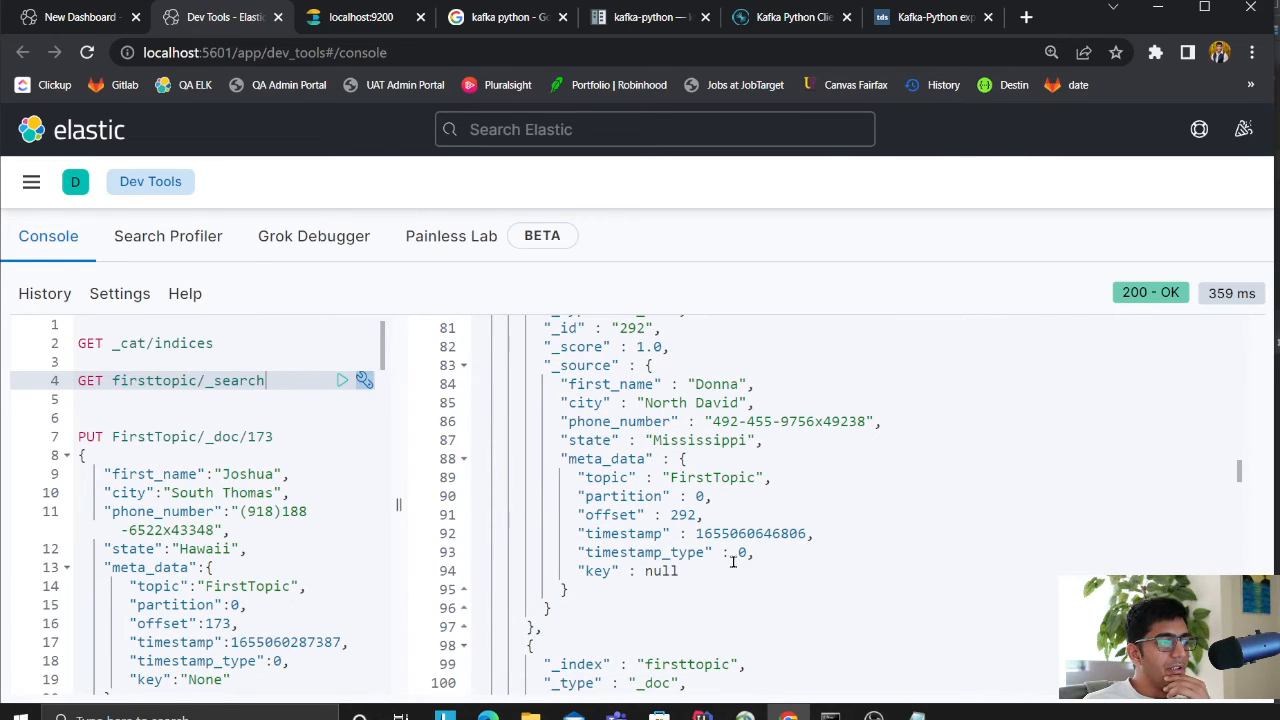
scroll(down, 3)
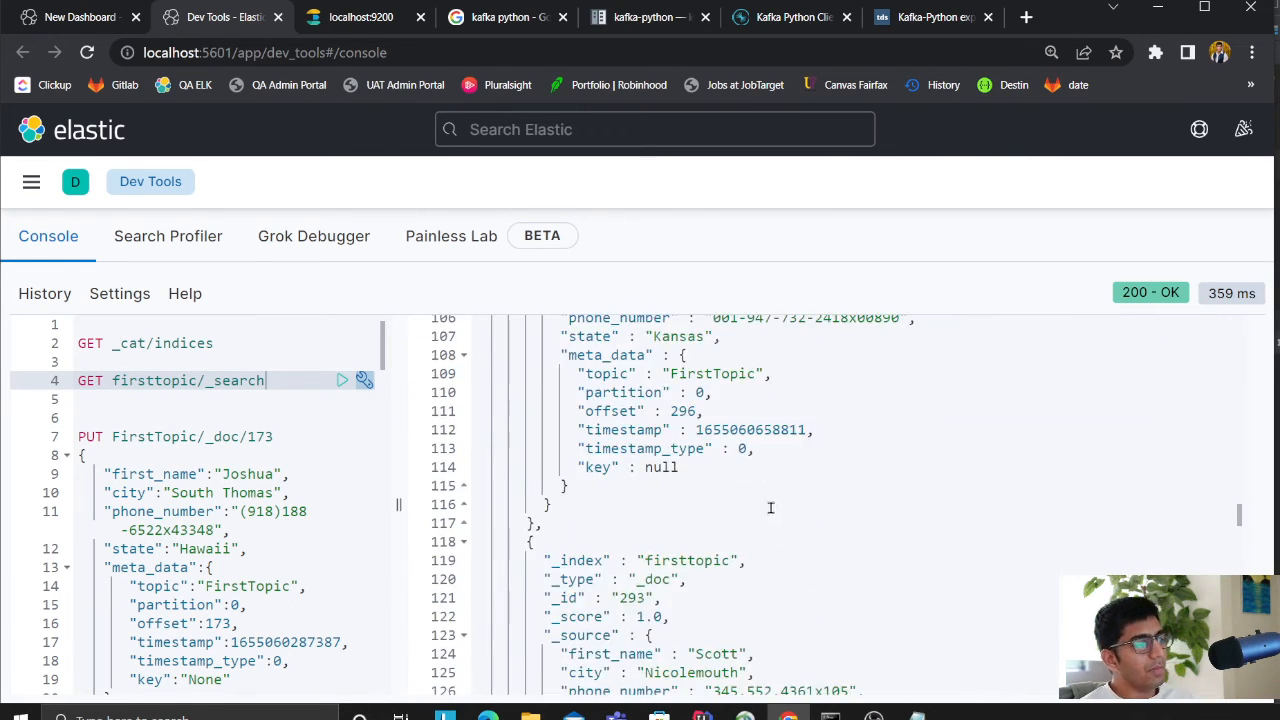
- Return to PyCharm and view the consumer's 201 upload output
key(alt+tab)
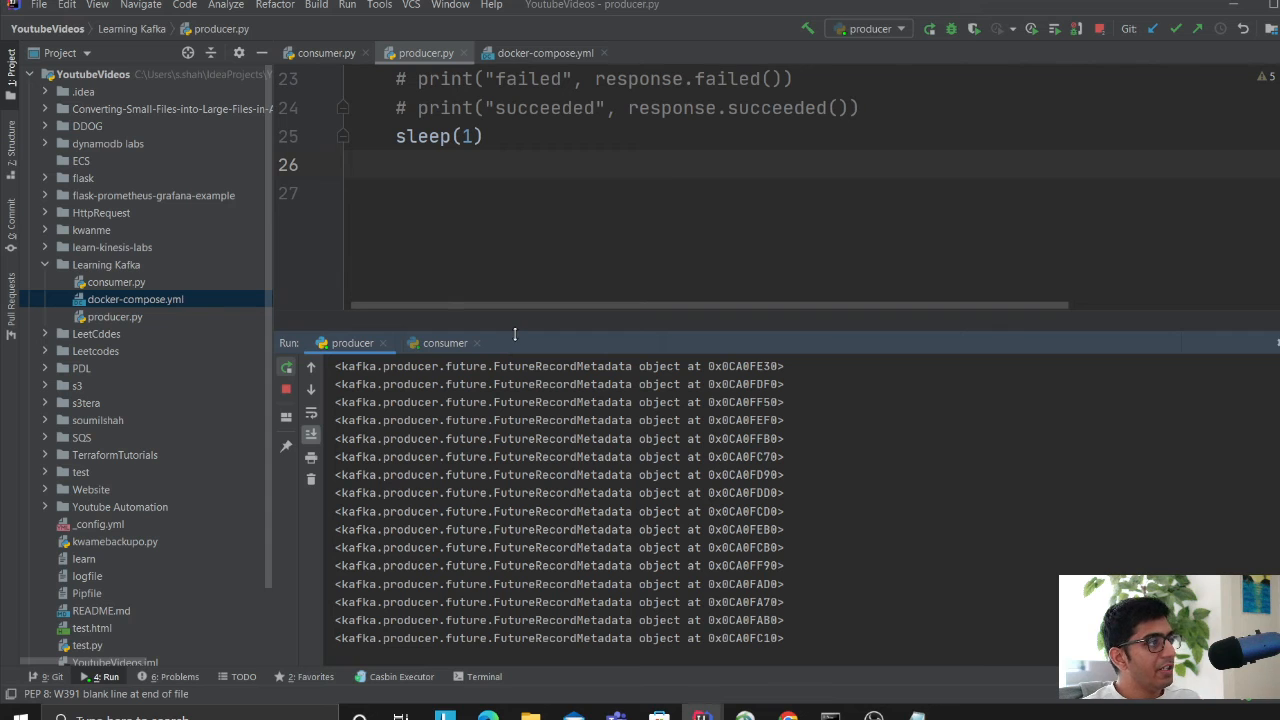
click(444, 344)
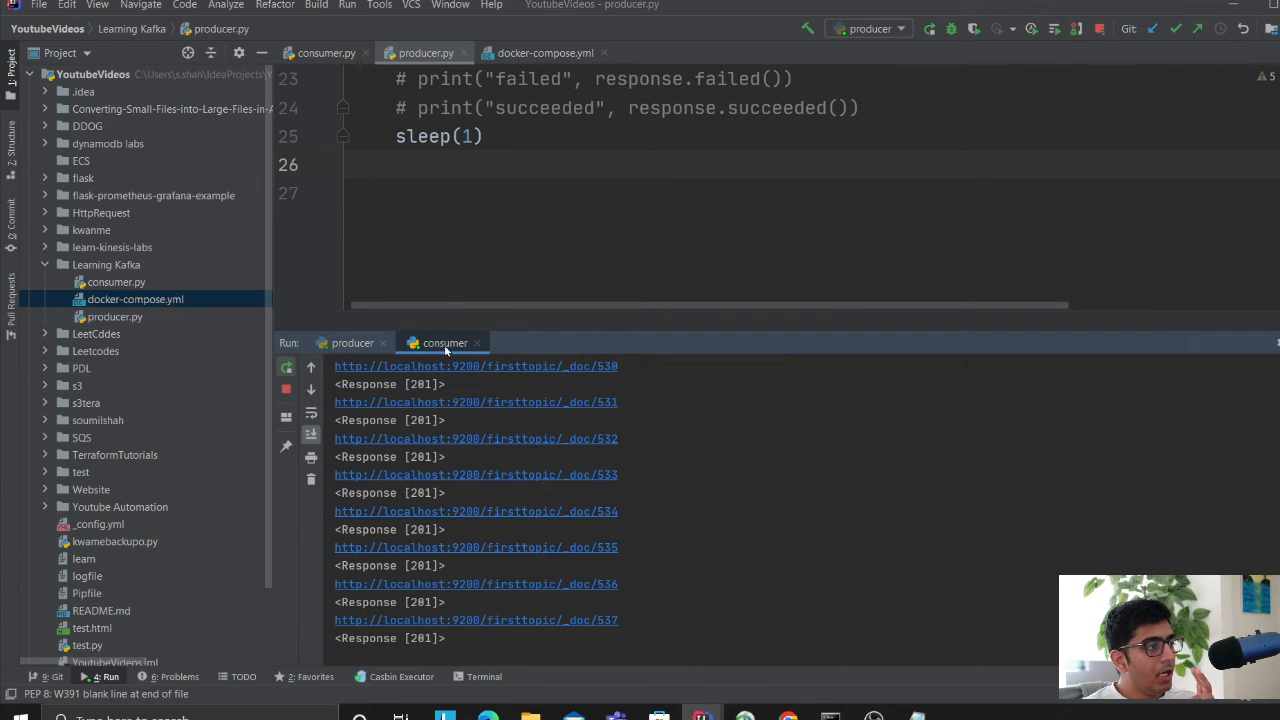